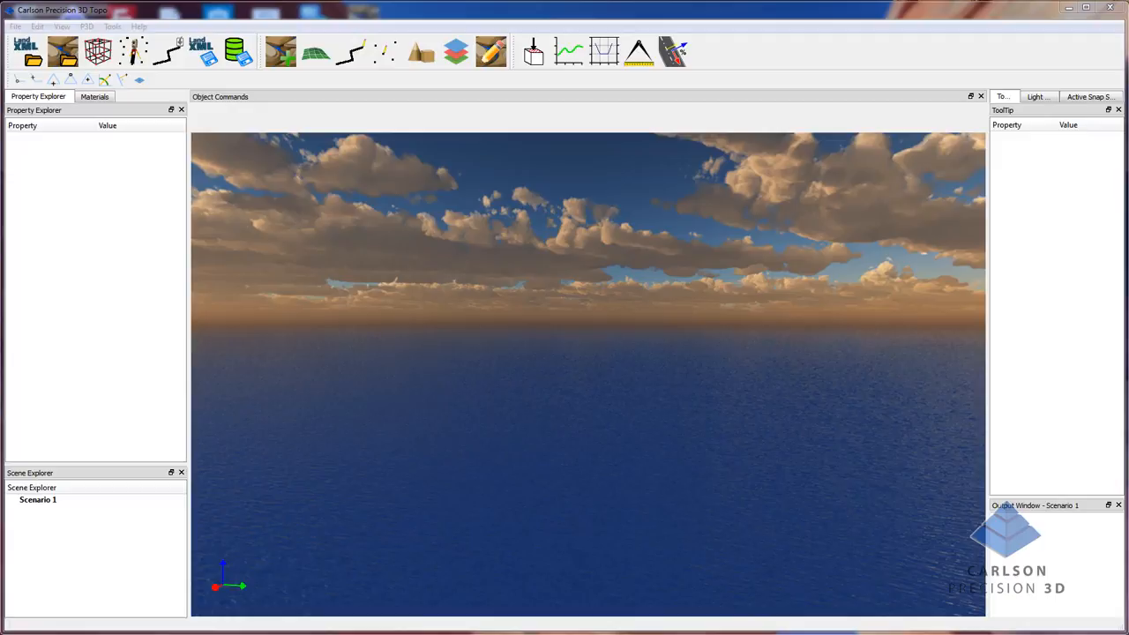
pyautogui.moveTo(319, 223)
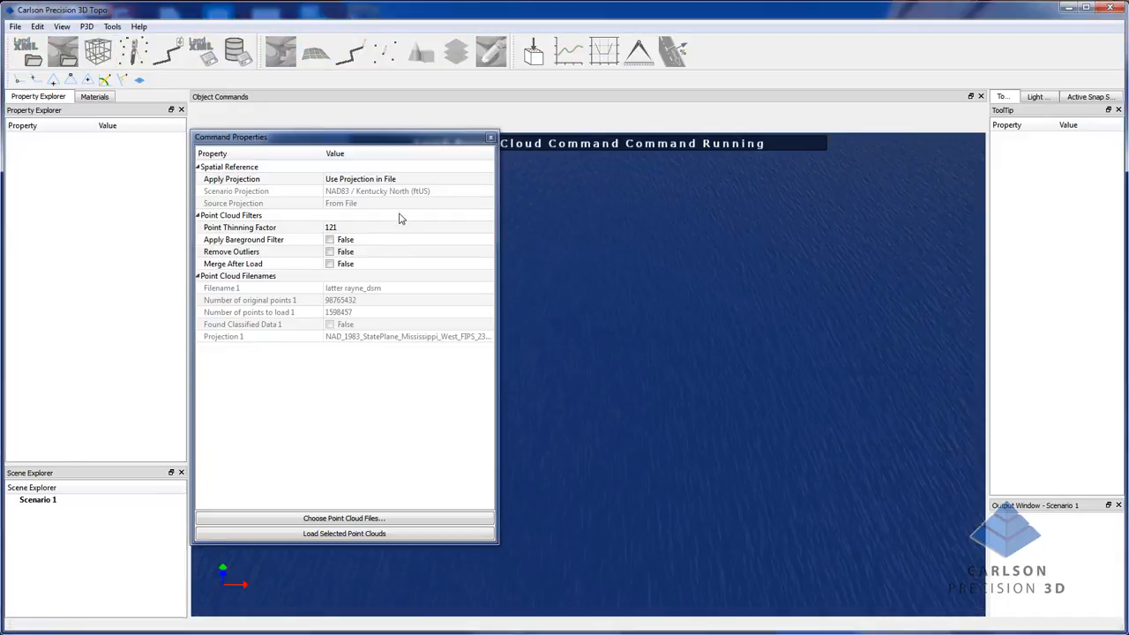
pyautogui.moveTo(369, 480)
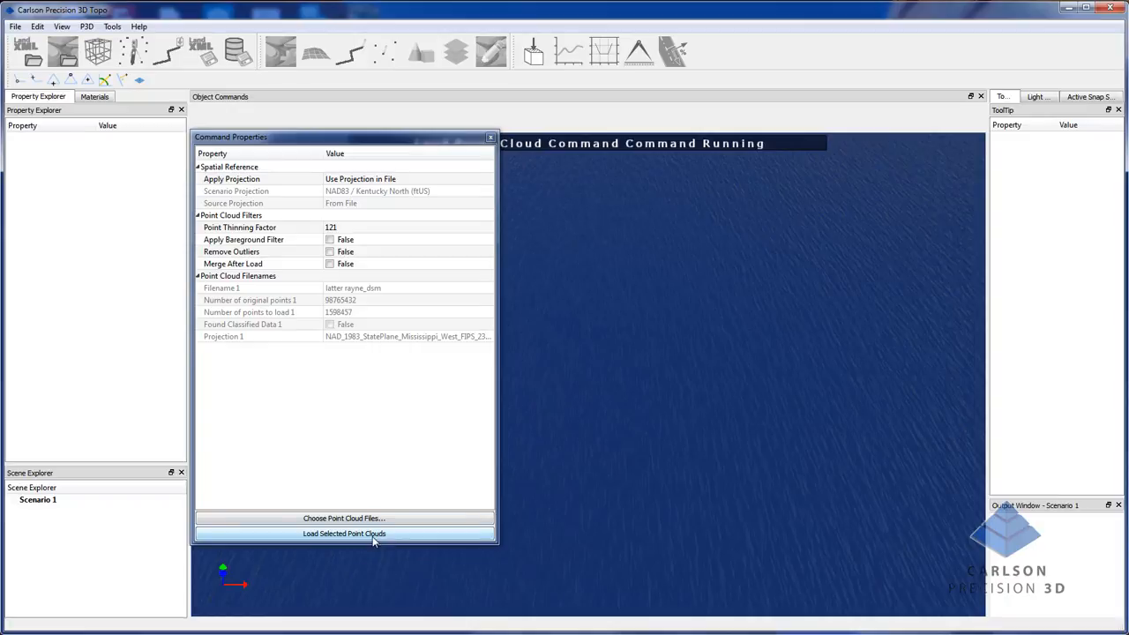
# - Select latter rayne_dsm.las as the point cloud file to import
pyautogui.click(344, 517)
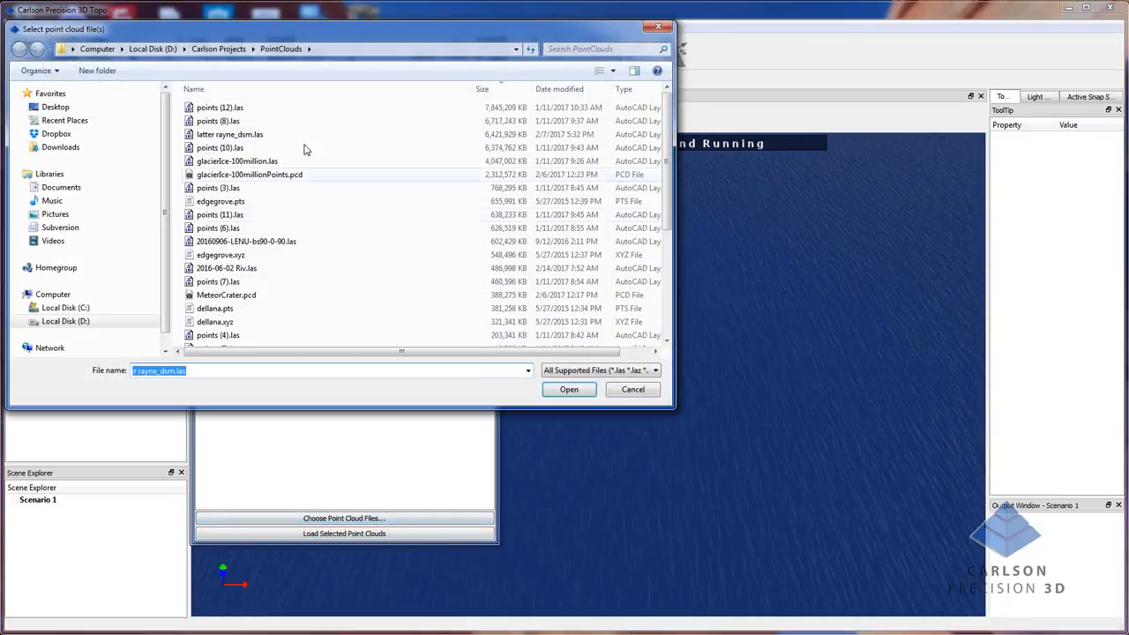
pyautogui.click(229, 134)
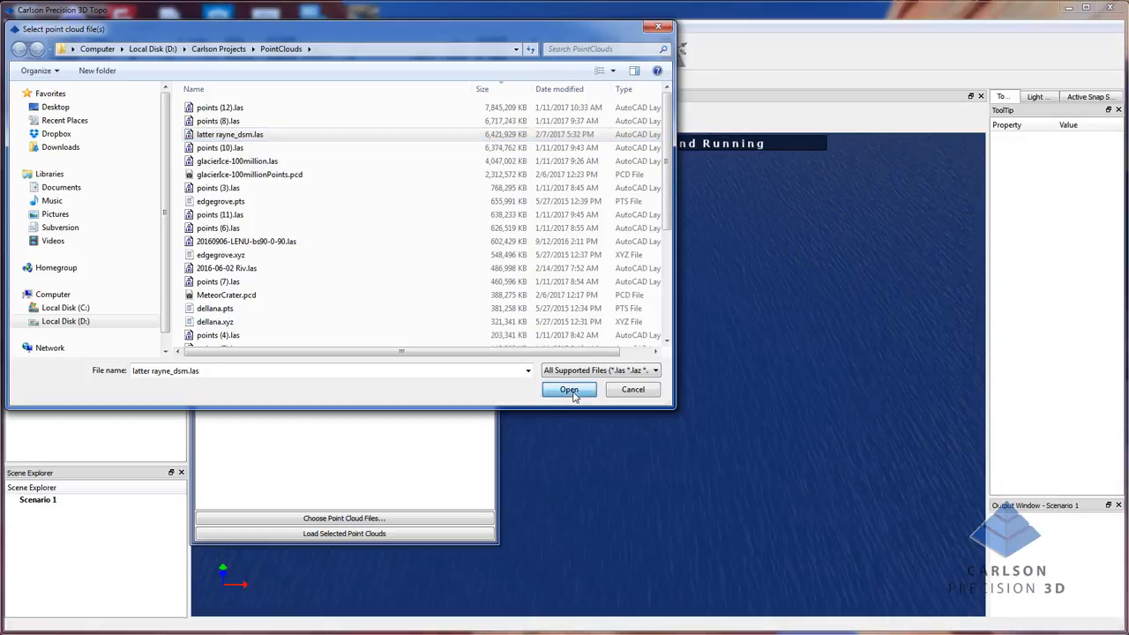
pyautogui.click(569, 389)
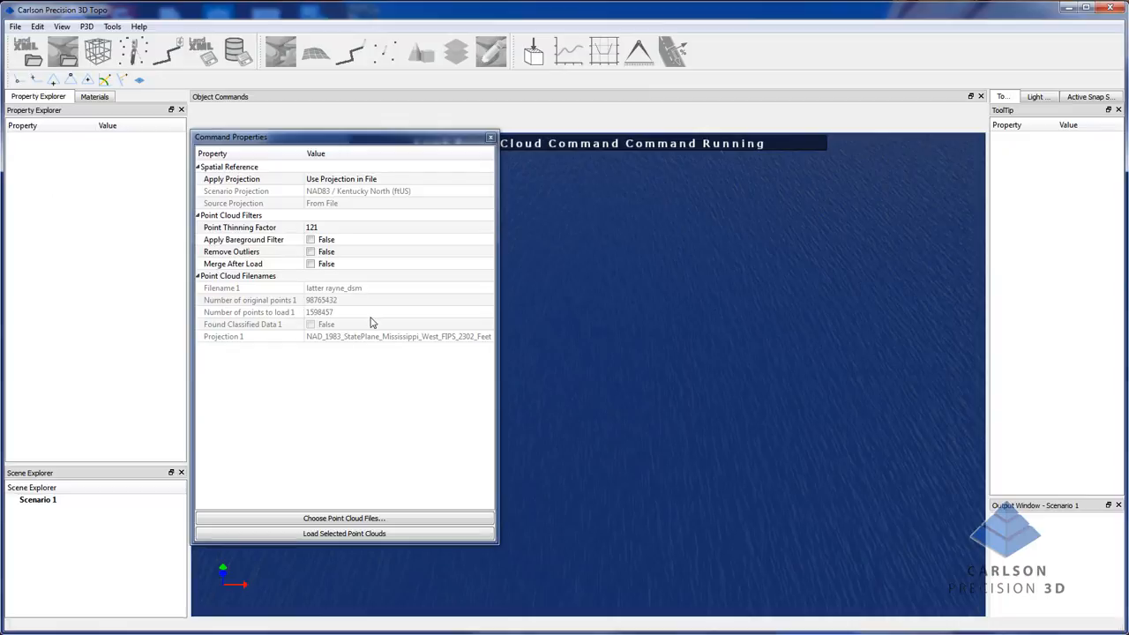
pyautogui.moveTo(358, 371)
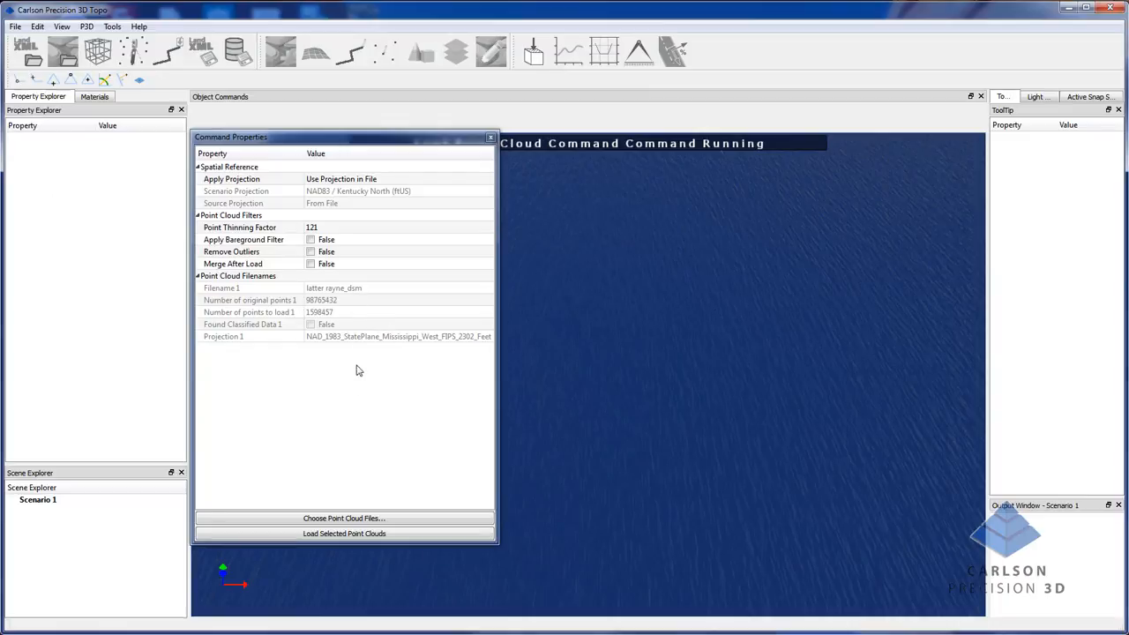
pyautogui.moveTo(320, 324)
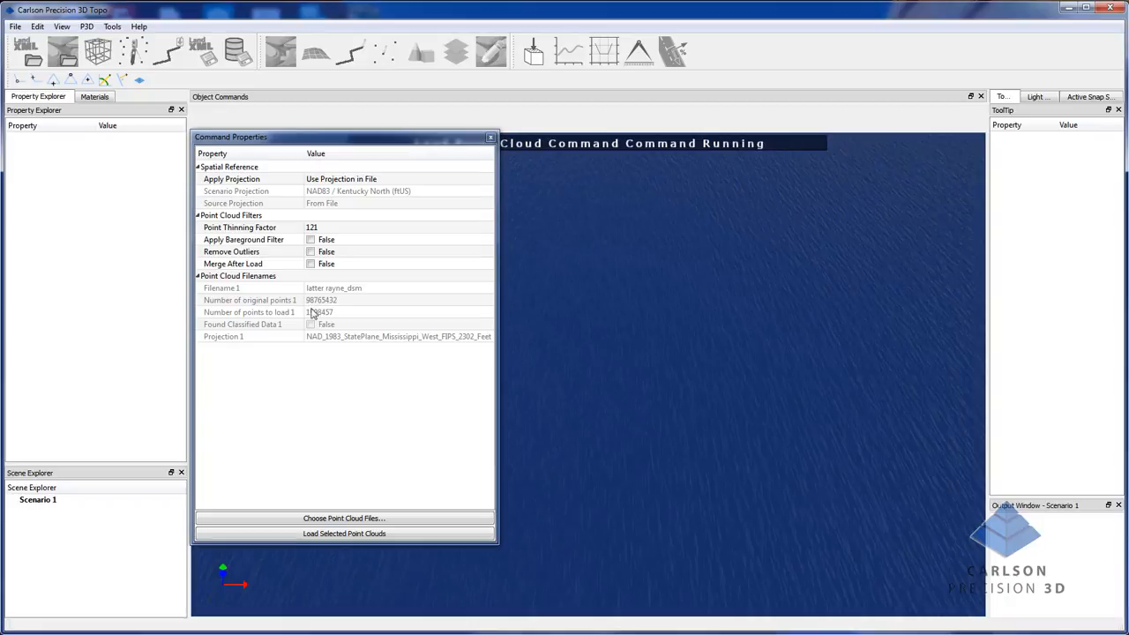
pyautogui.moveTo(315, 311)
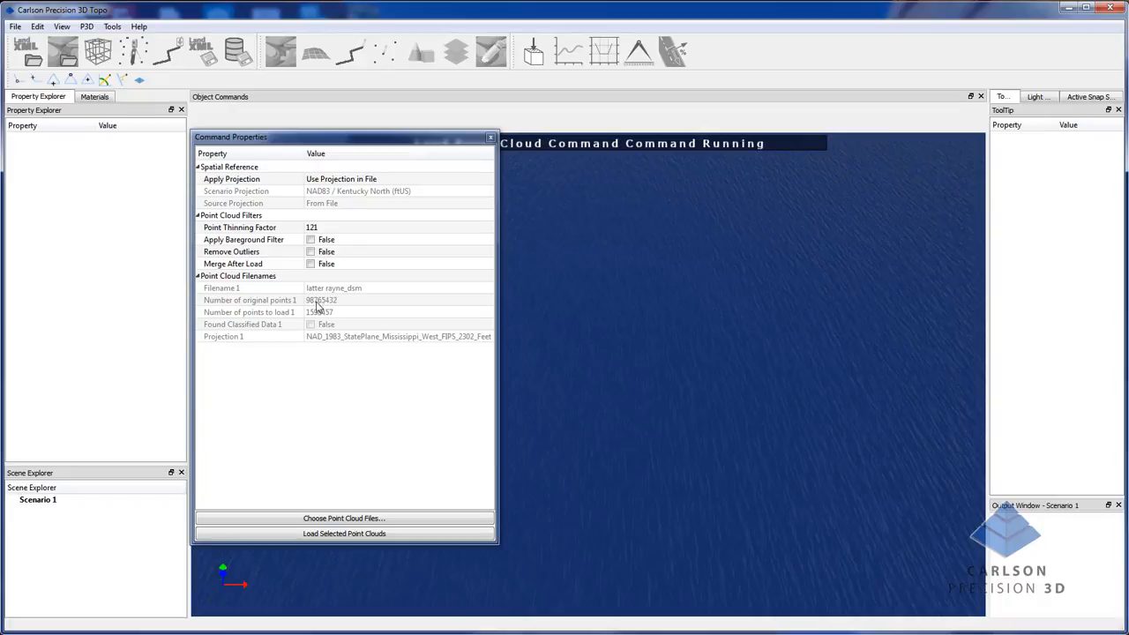
pyautogui.moveTo(327, 229)
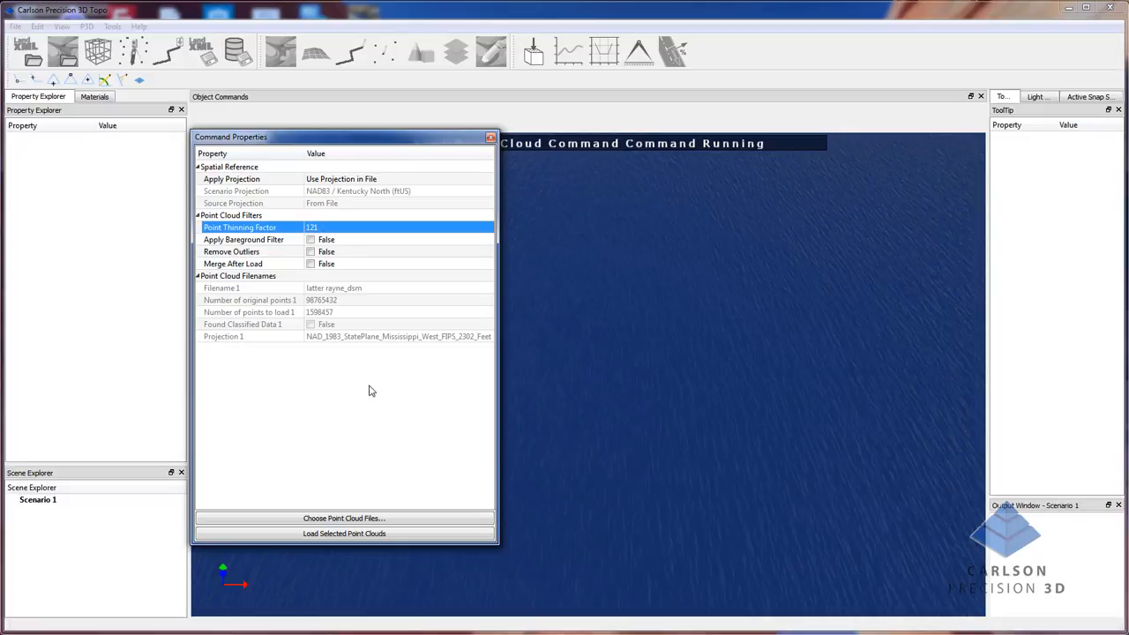
pyautogui.moveTo(294, 316)
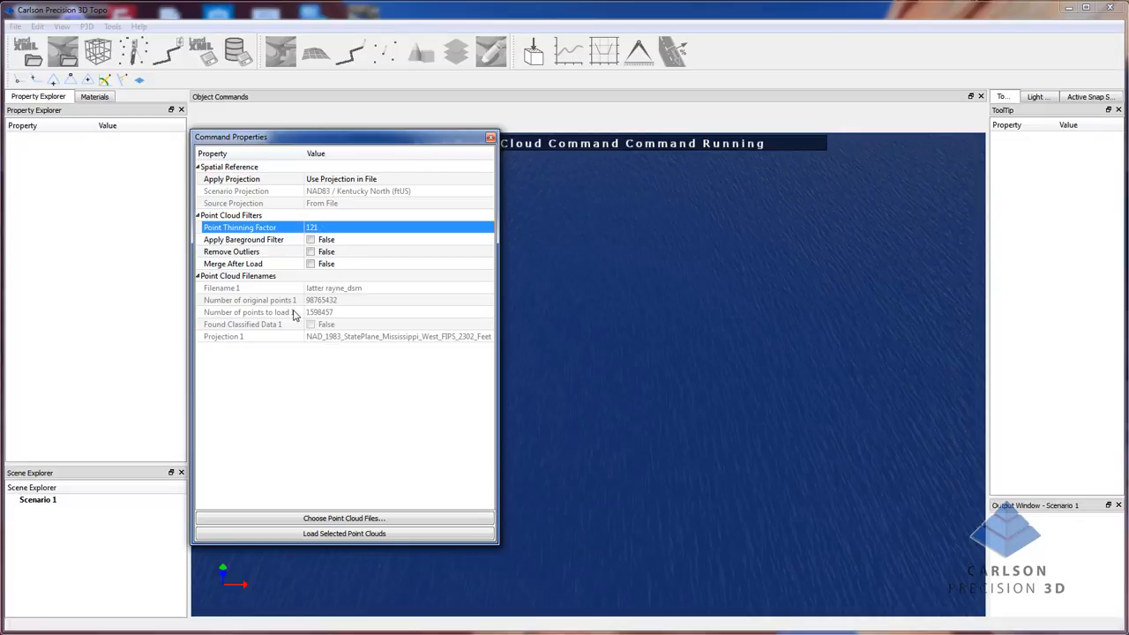
pyautogui.moveTo(333, 315)
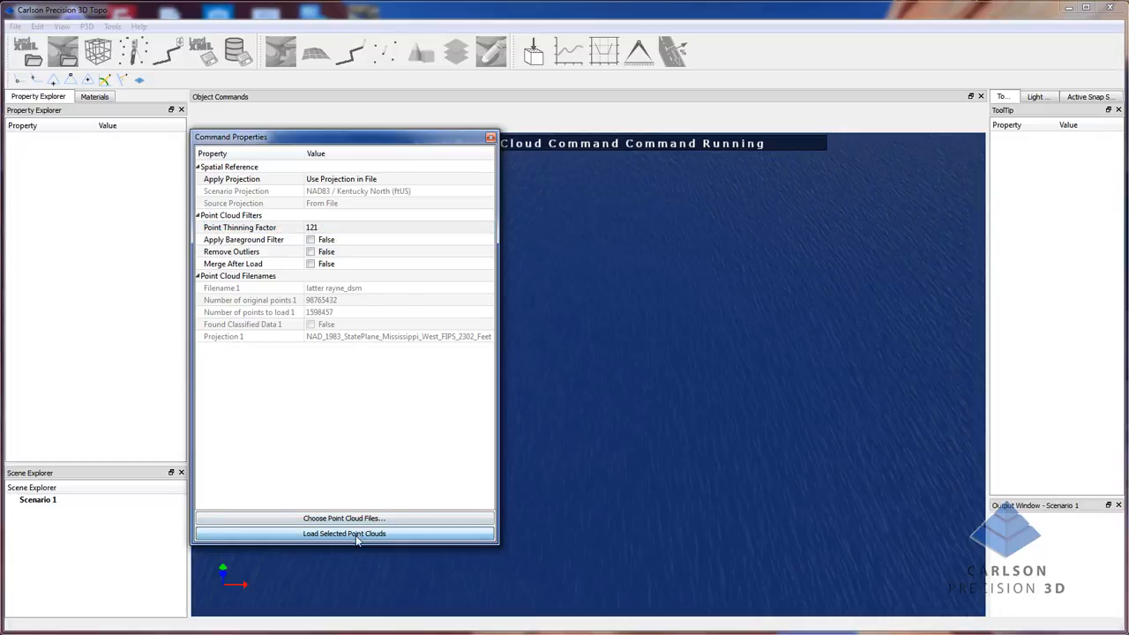
# - Load the selected point cloud and accept the file-too-big warning
pyautogui.click(344, 534)
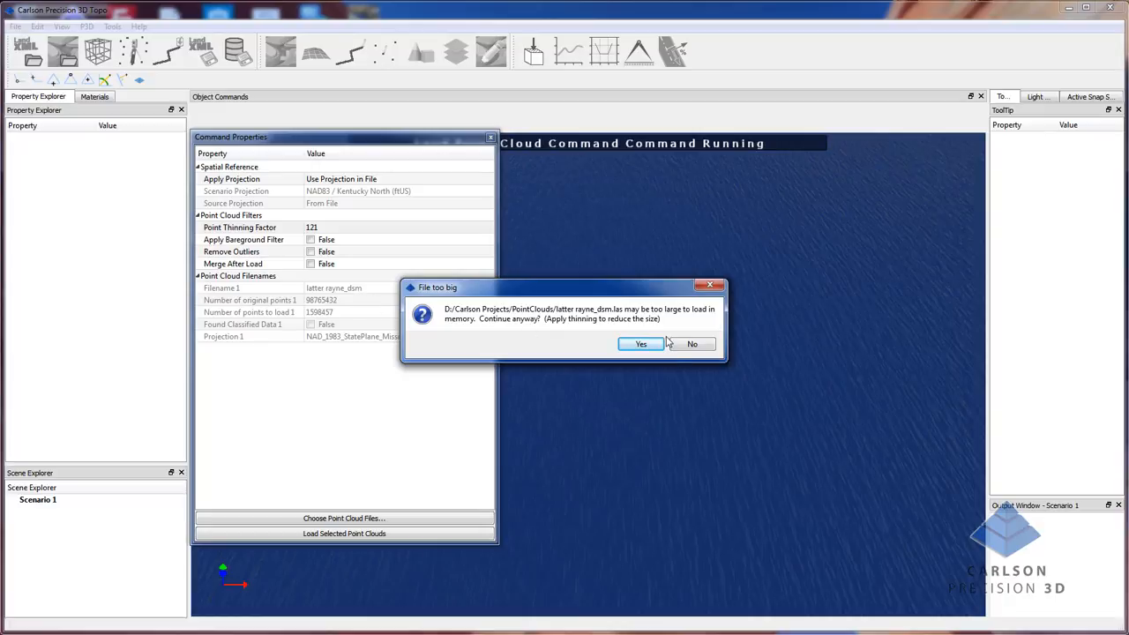
pyautogui.moveTo(640, 344)
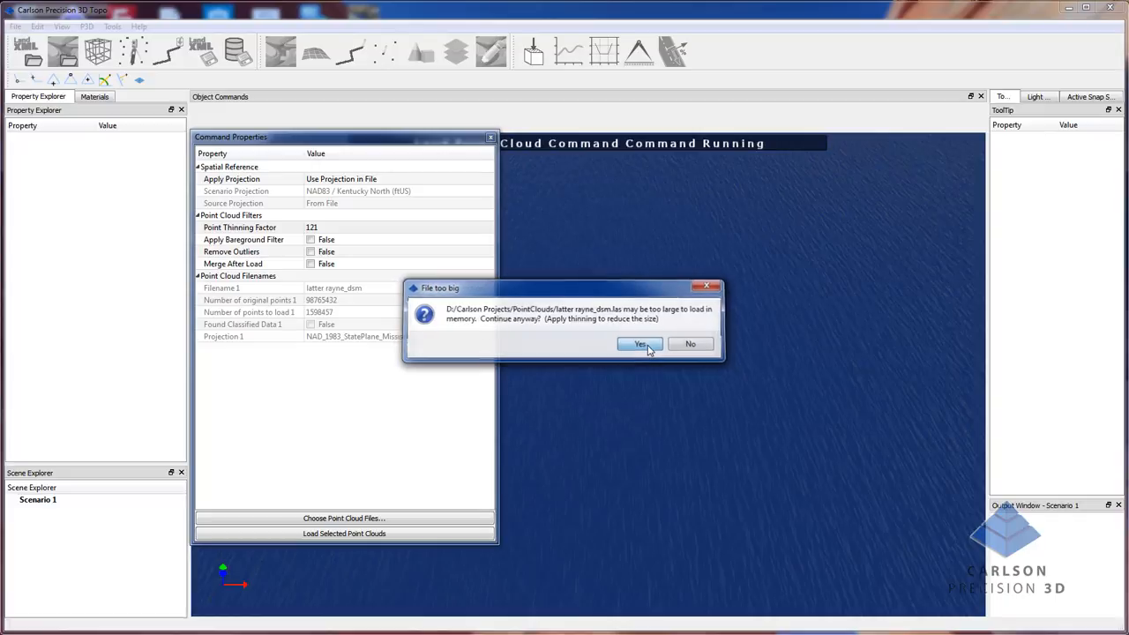
pyautogui.click(639, 344)
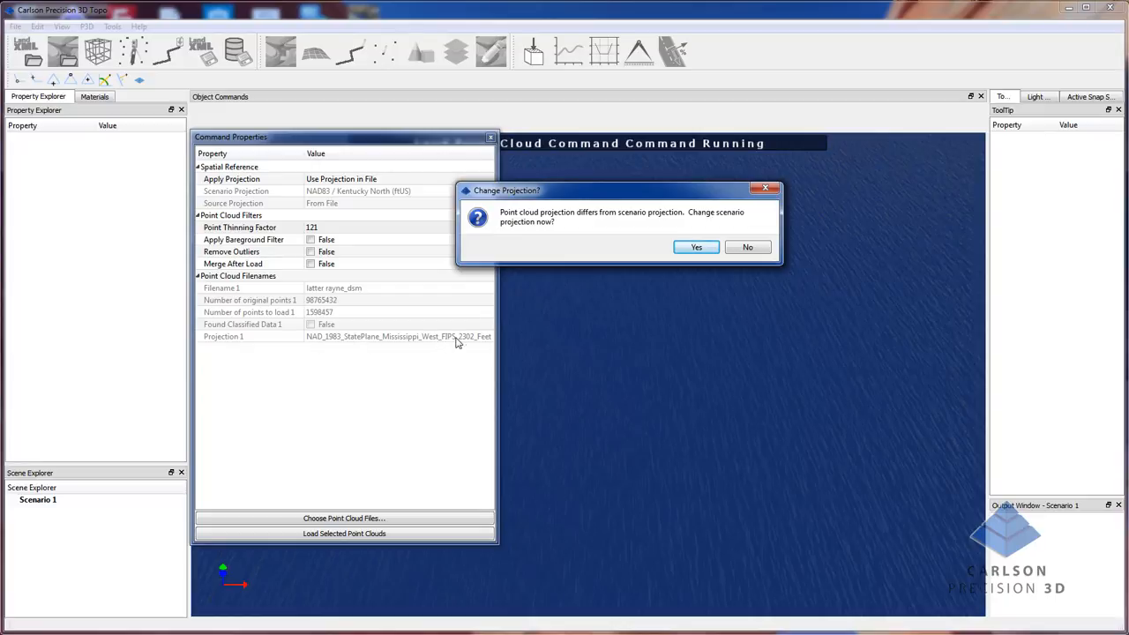
pyautogui.moveTo(309, 200)
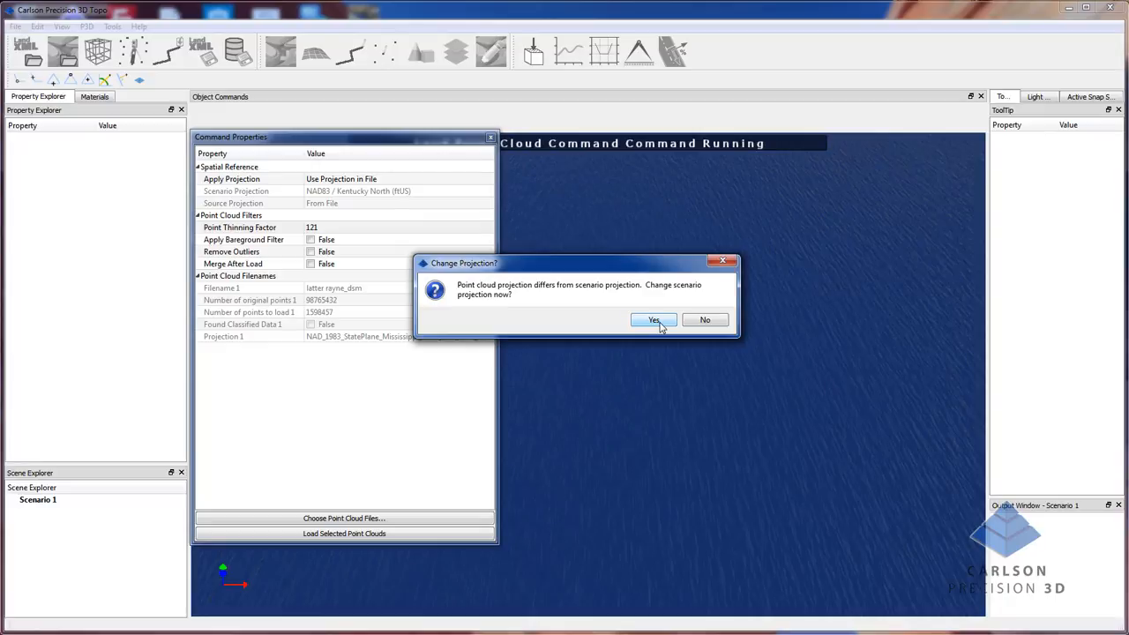
# - Accept changing the scenario projection to match the point cloud
pyautogui.click(654, 320)
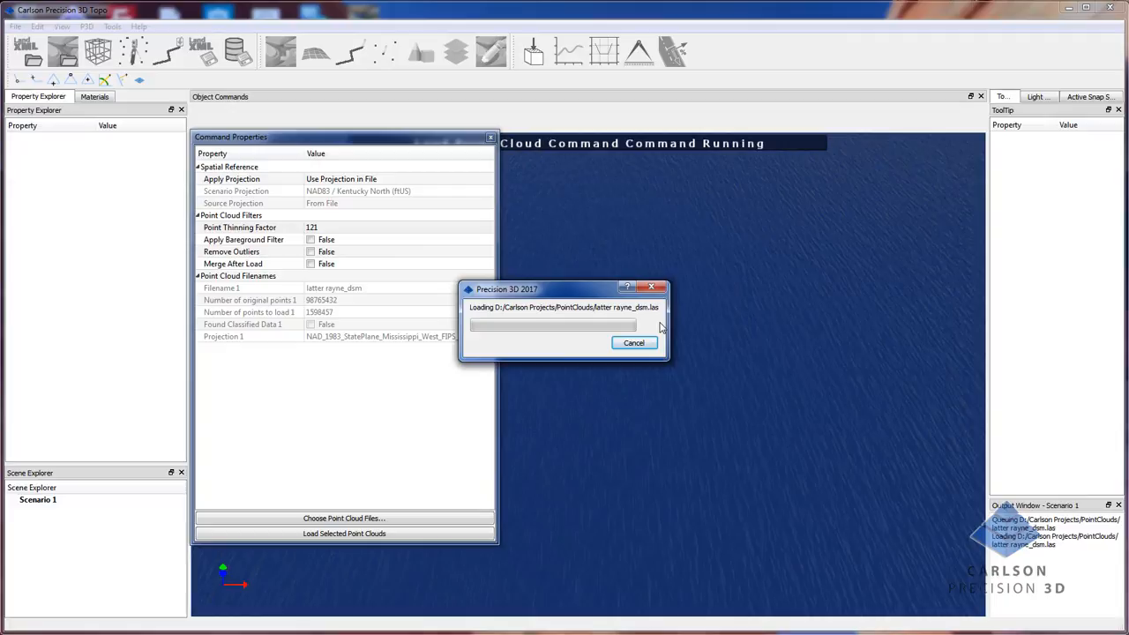
pyautogui.moveTo(678, 329)
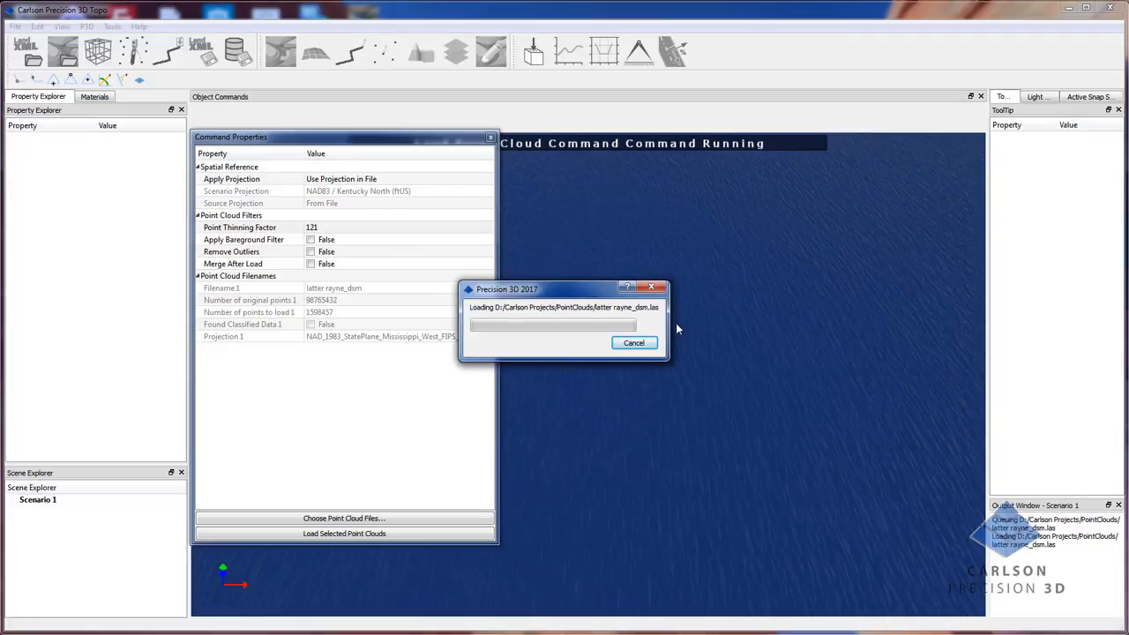
pyautogui.moveTo(688, 402)
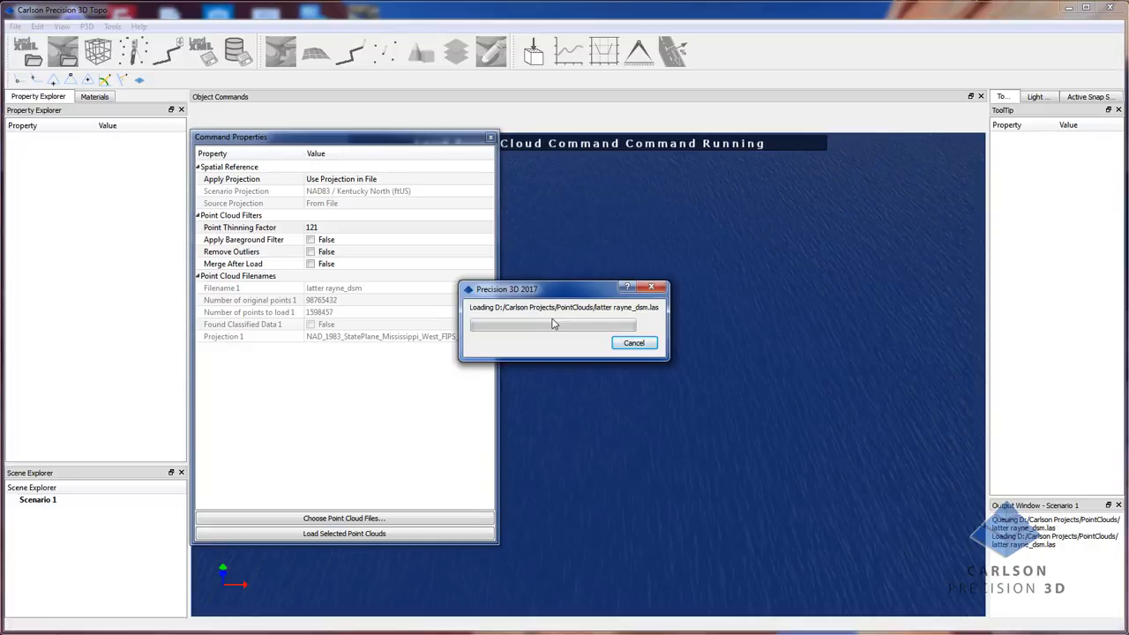
pyautogui.moveTo(550, 307)
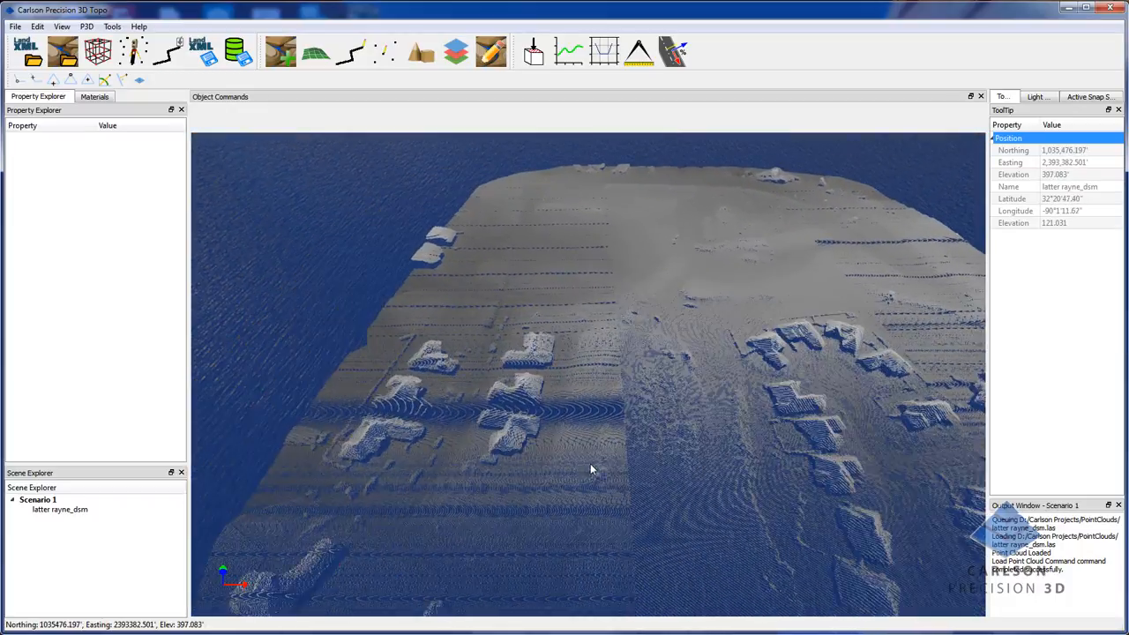
# - Orbit the 3D view to see the whole latter rayne_dsm point cloud
pyautogui.moveTo(591, 467); pyautogui.dragTo(567, 446)
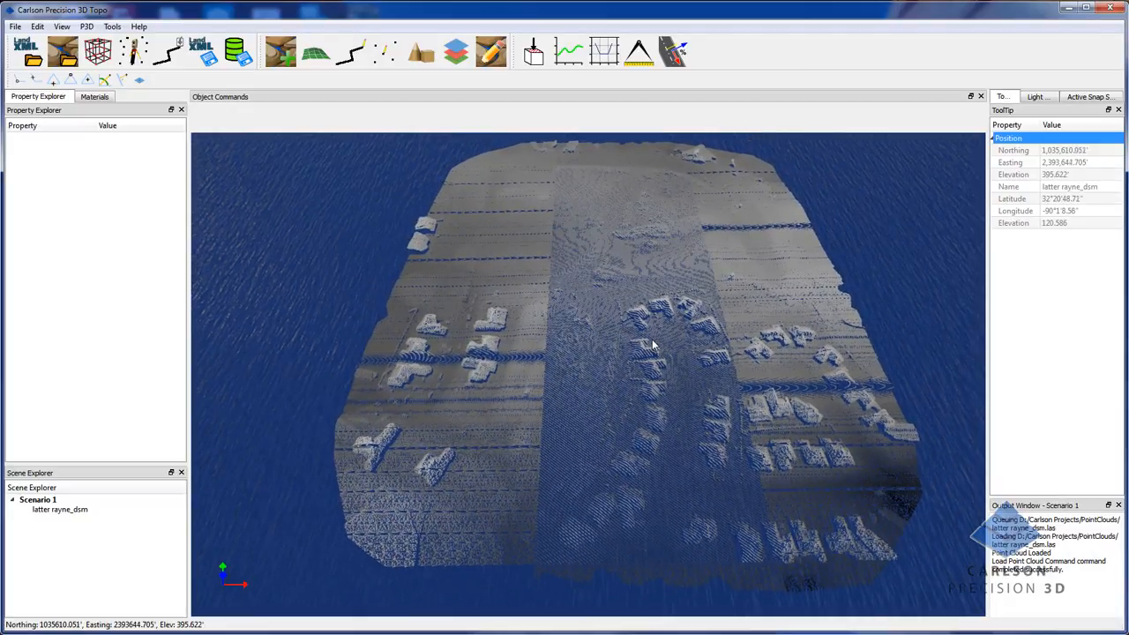
pyautogui.moveTo(498, 196)
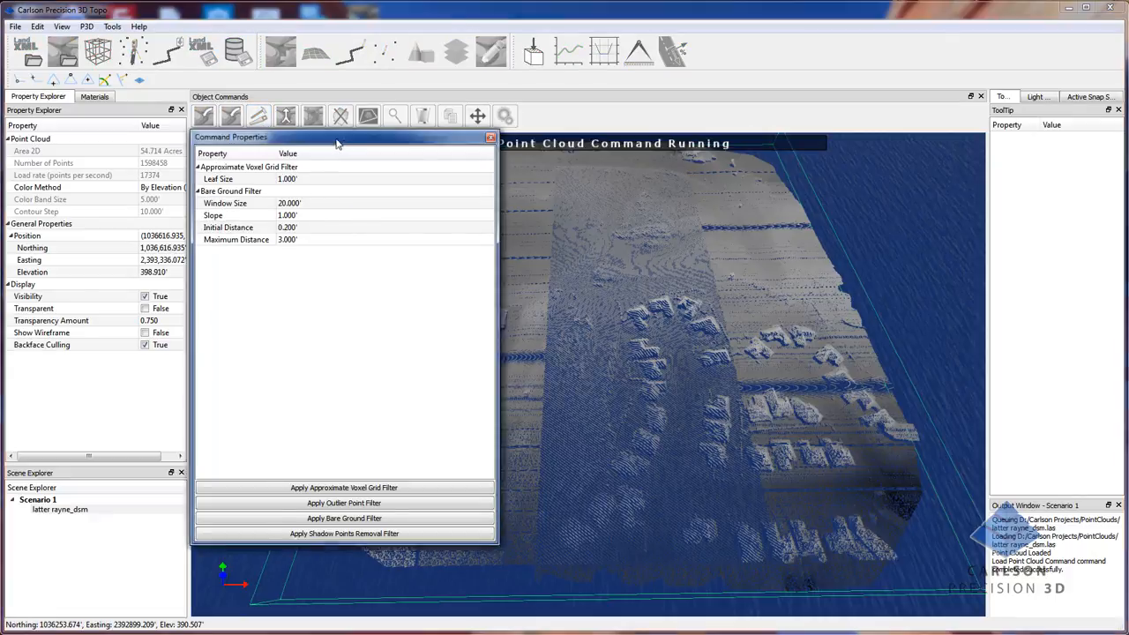
# - Widen the Command Properties panel showing the filter settings
pyautogui.moveTo(335, 137); pyautogui.dragTo(388, 142)
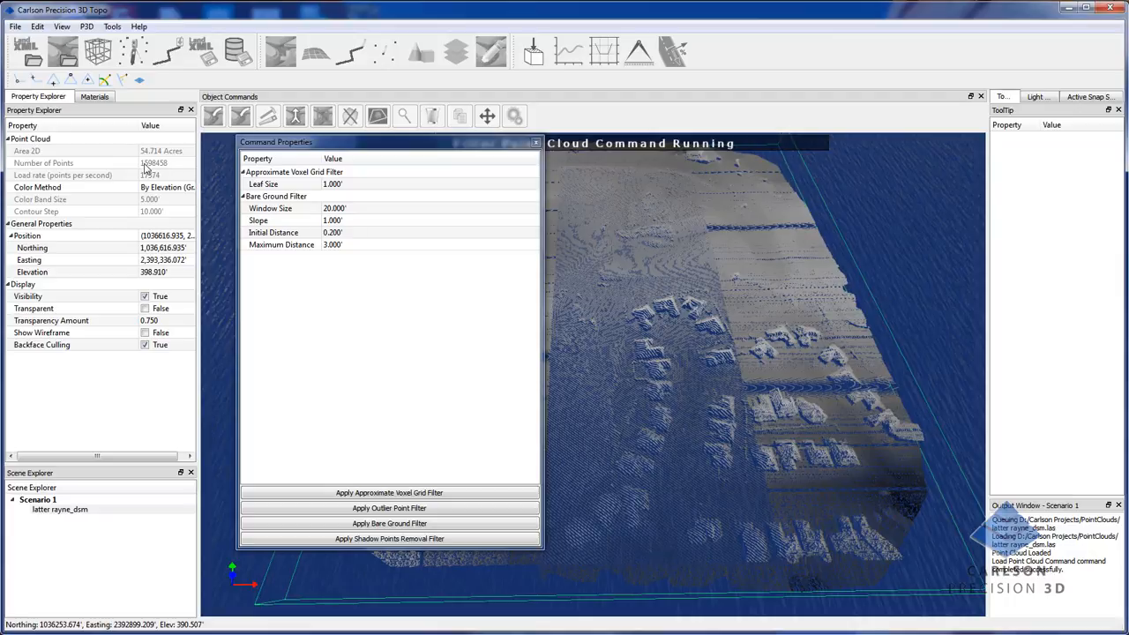
pyautogui.moveTo(168, 172)
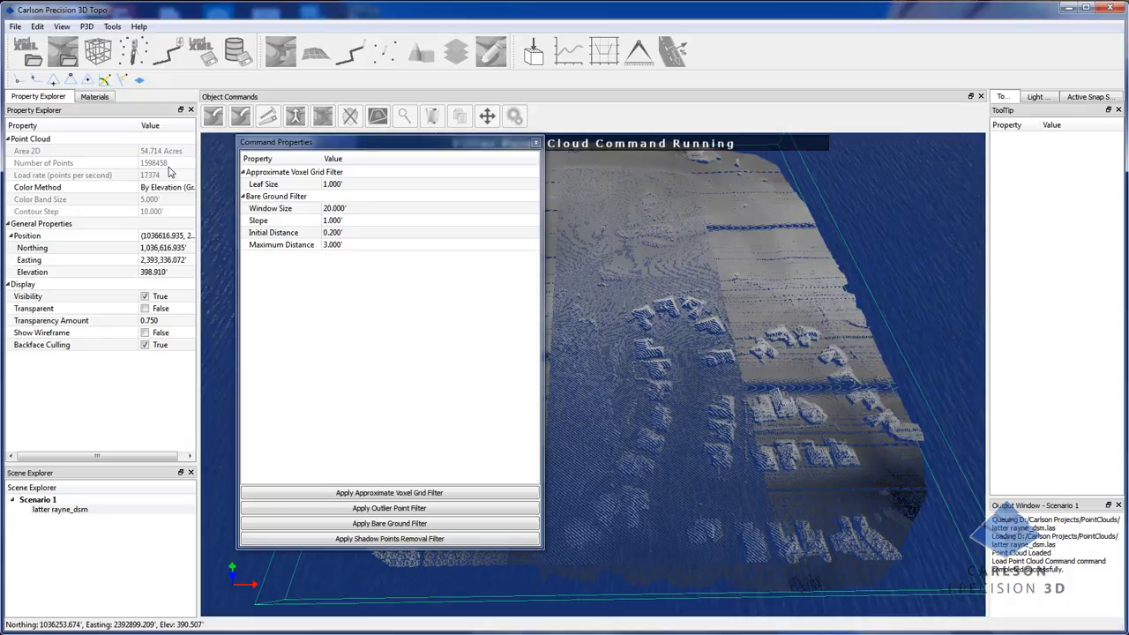
pyautogui.moveTo(366, 344)
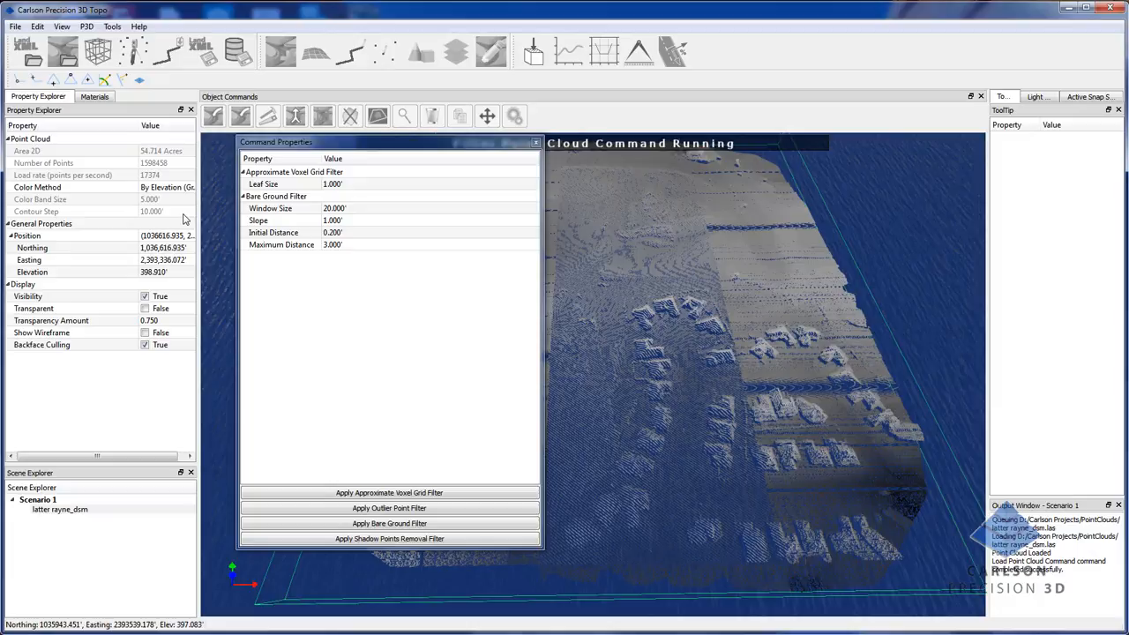
pyautogui.moveTo(252, 155)
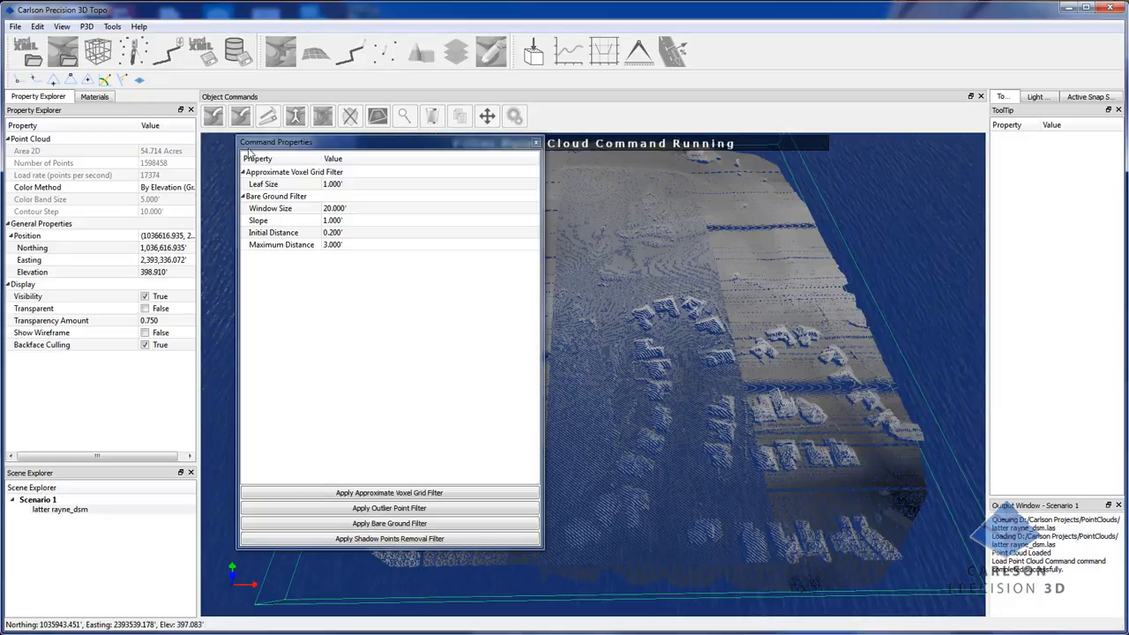
pyautogui.moveTo(737, 249)
pyautogui.write('1')
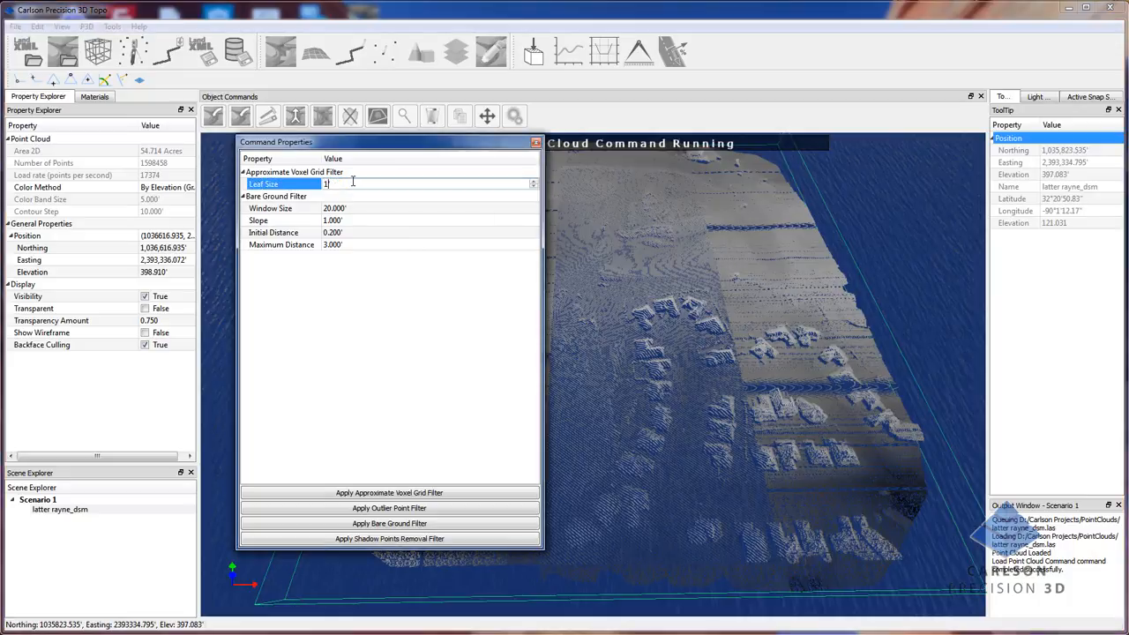
# - Apply the voxel grid filter with leaf size 1.5, removing 561,086 points
pyautogui.write(".500'")
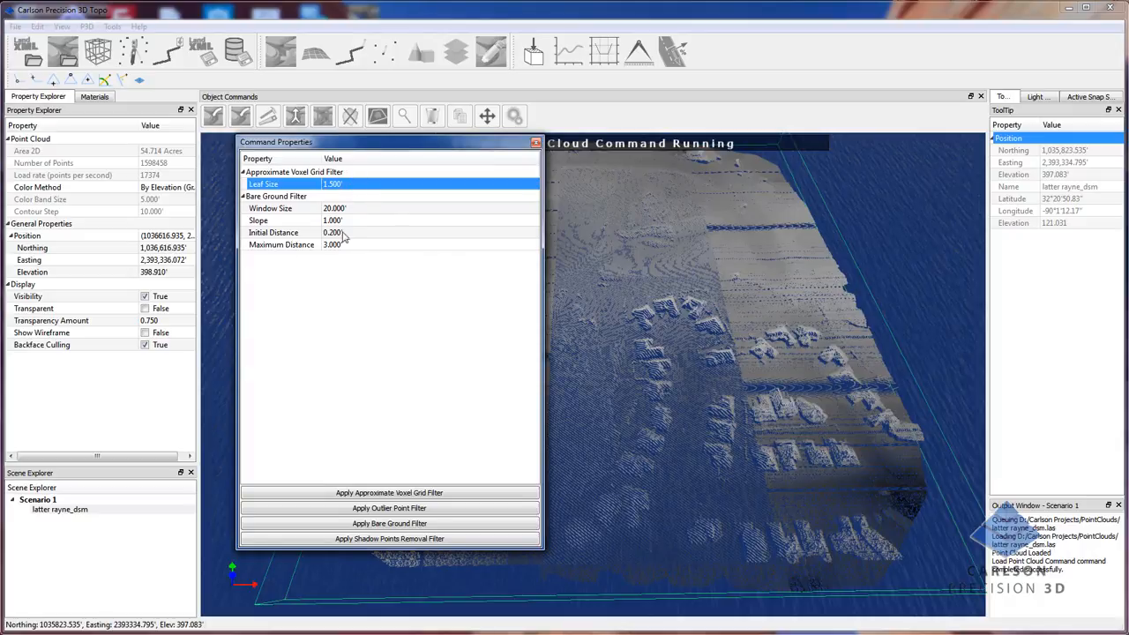
pyautogui.click(388, 493)
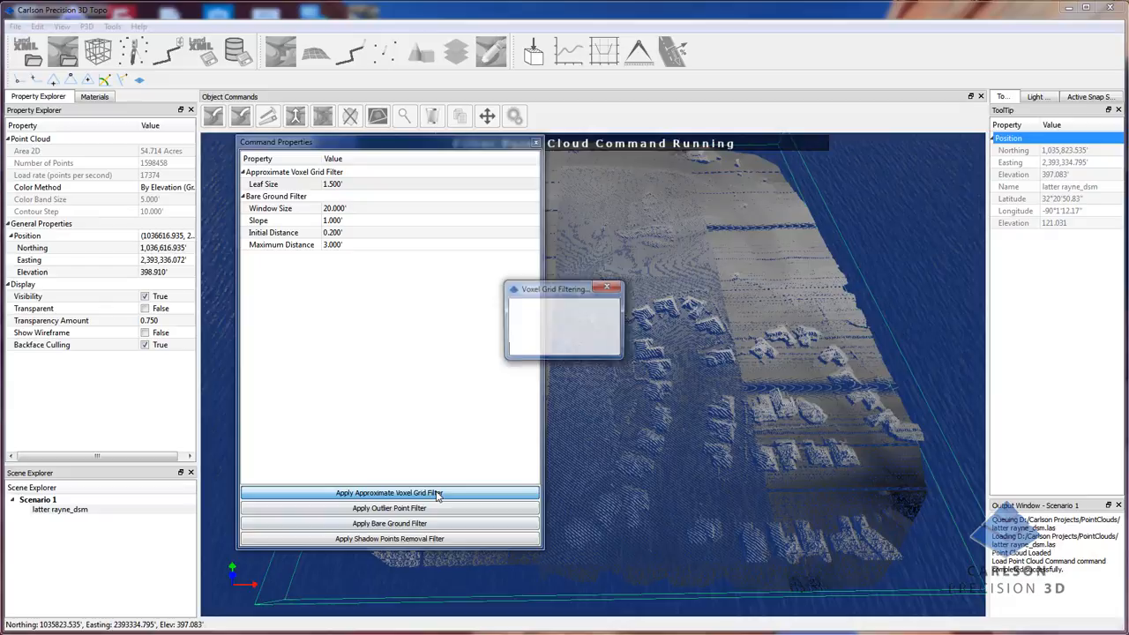
pyautogui.click(389, 492)
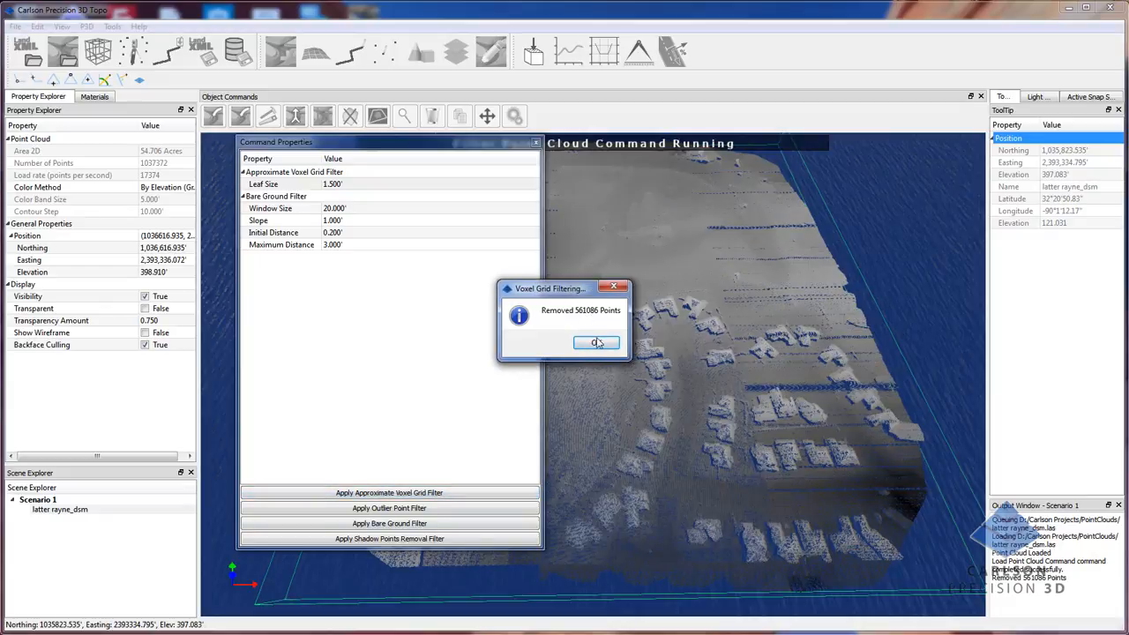
pyautogui.click(597, 342)
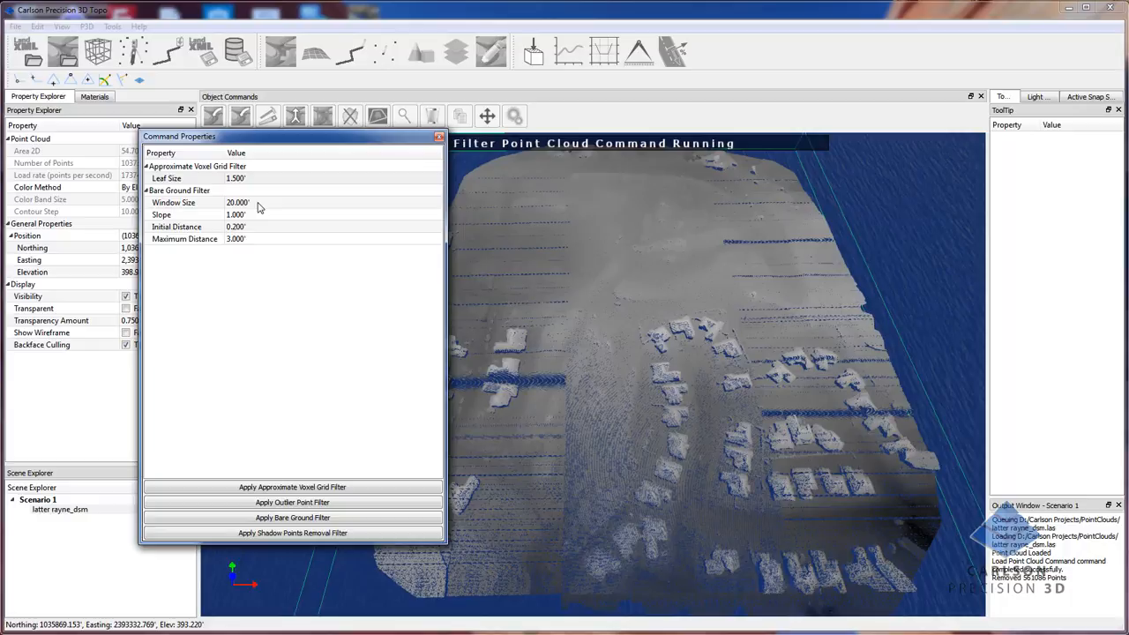
# - Enter 40 as the Bare Ground Filter window size
pyautogui.click(238, 202)
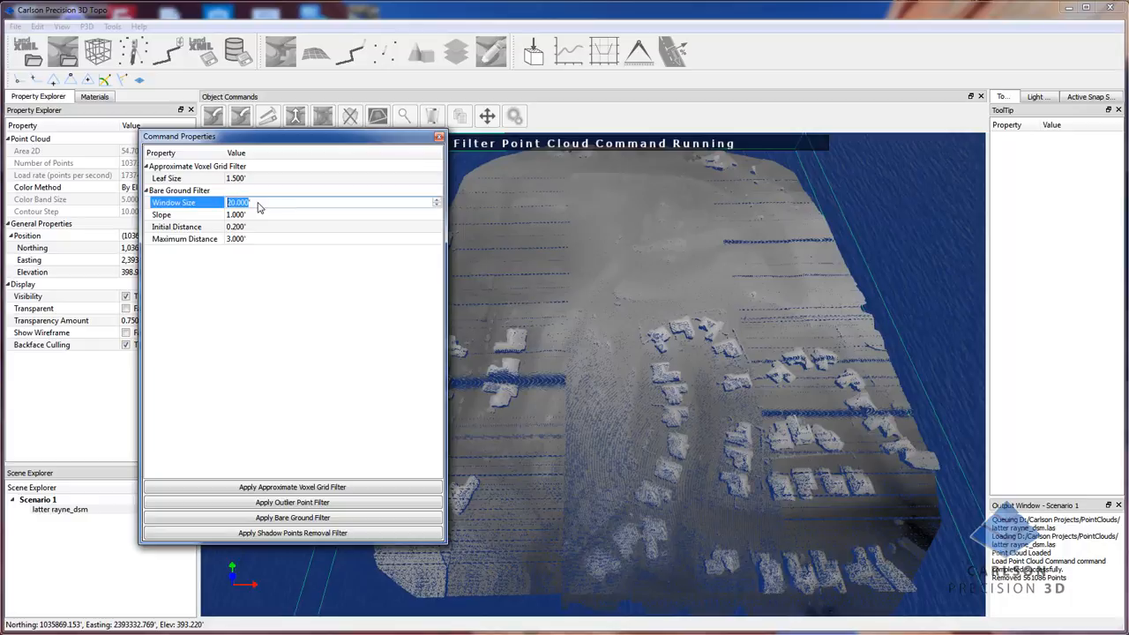
pyautogui.write('40')
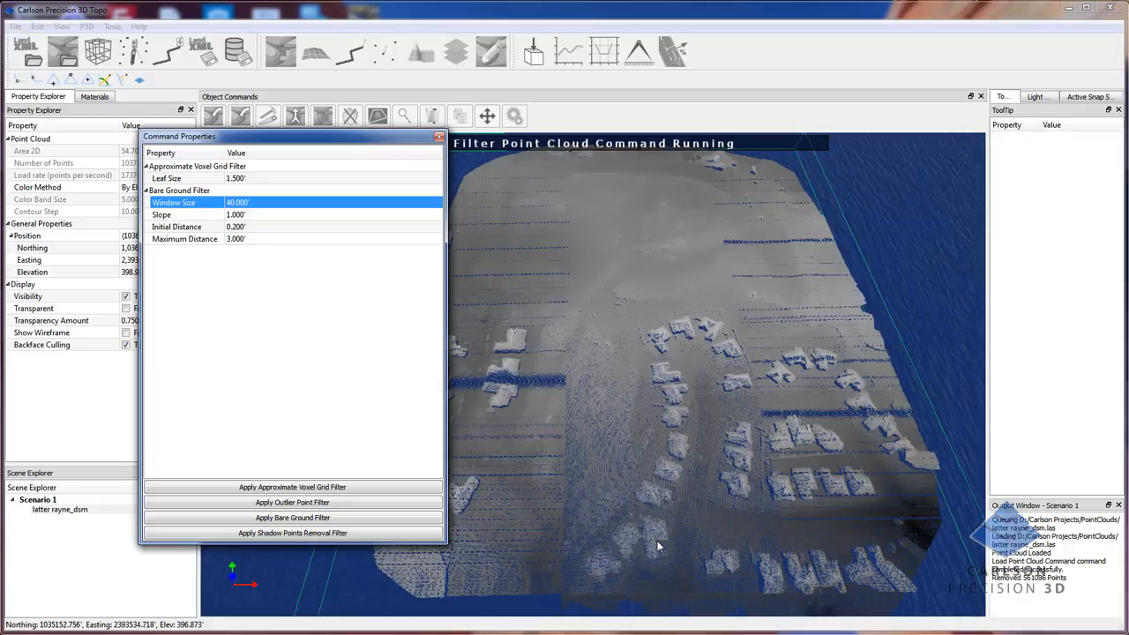
pyautogui.moveTo(768, 542)
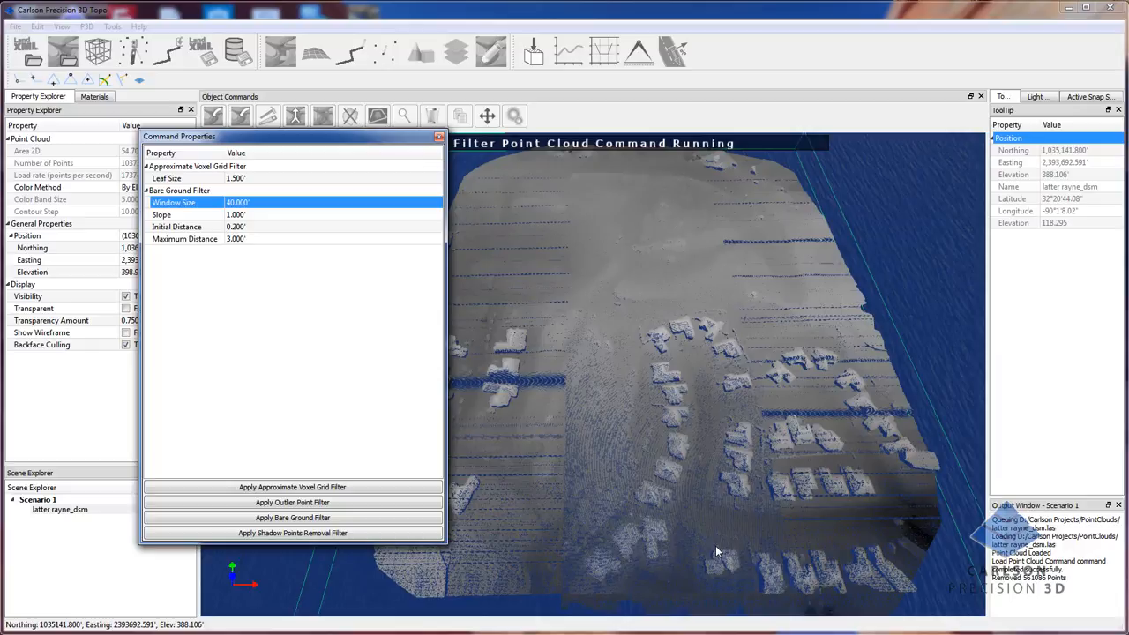
pyautogui.moveTo(783, 554)
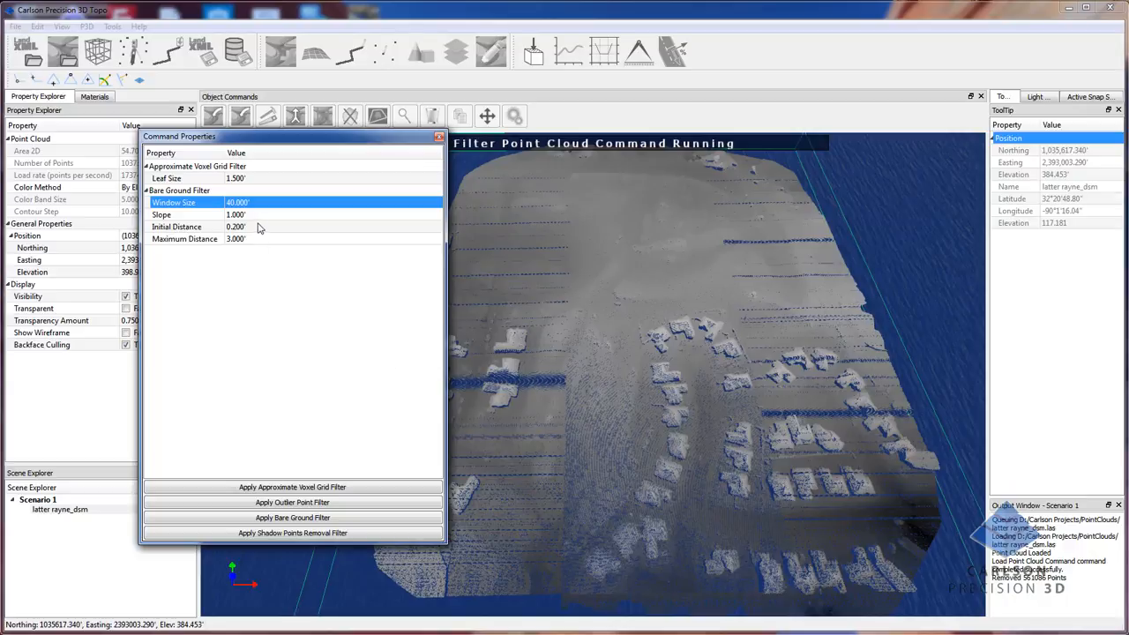
pyautogui.moveTo(261, 244)
pyautogui.write('1')
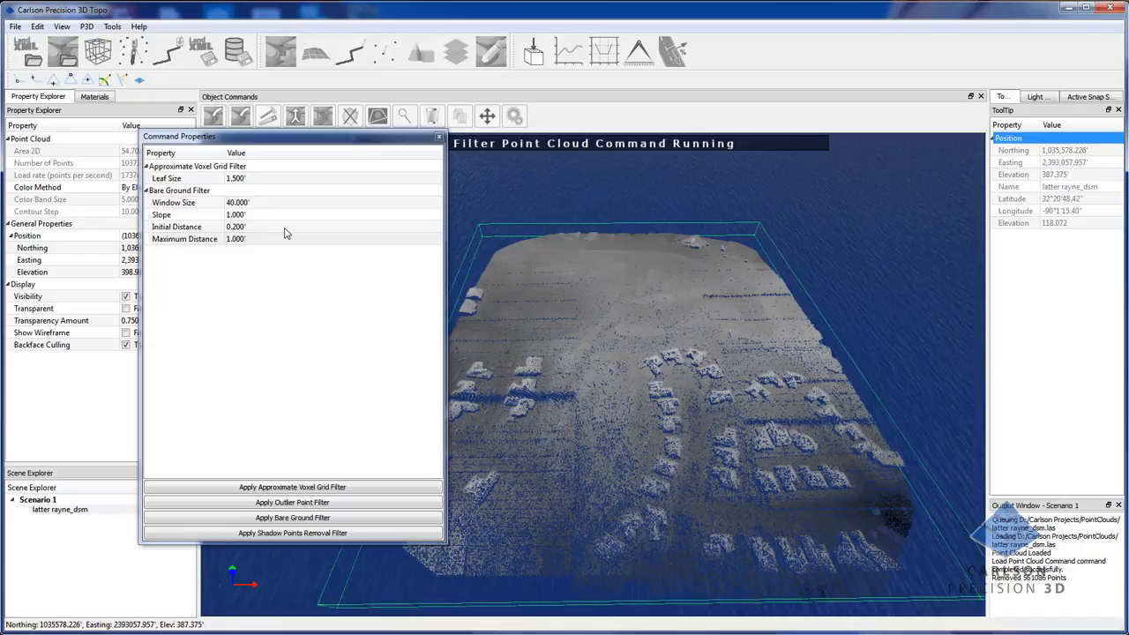
pyautogui.moveTo(253, 245)
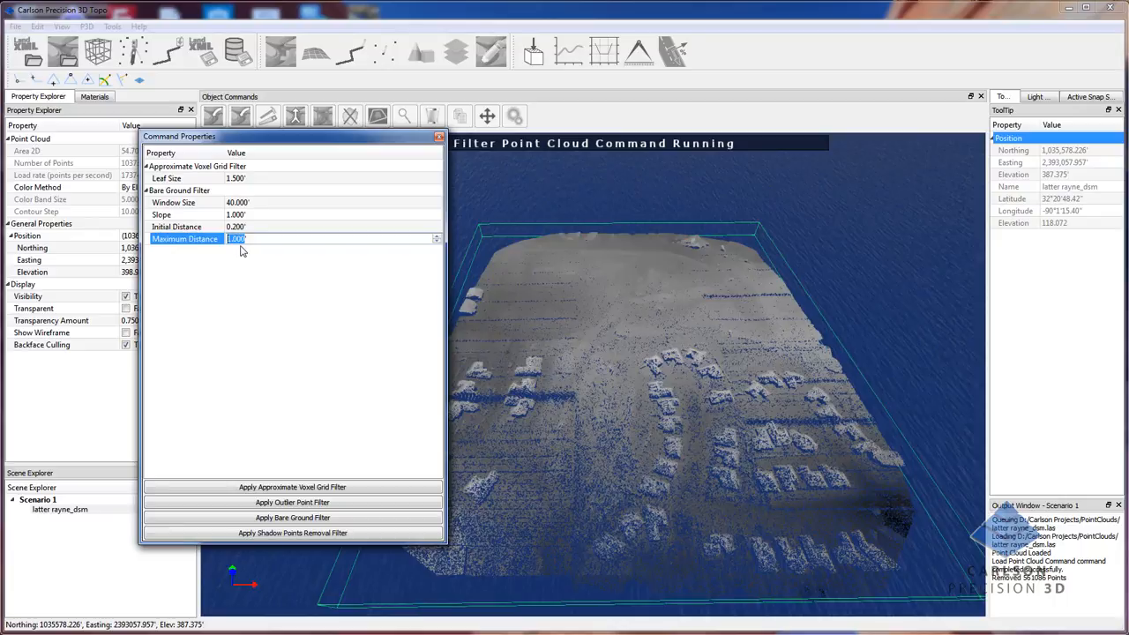
pyautogui.moveTo(276, 233)
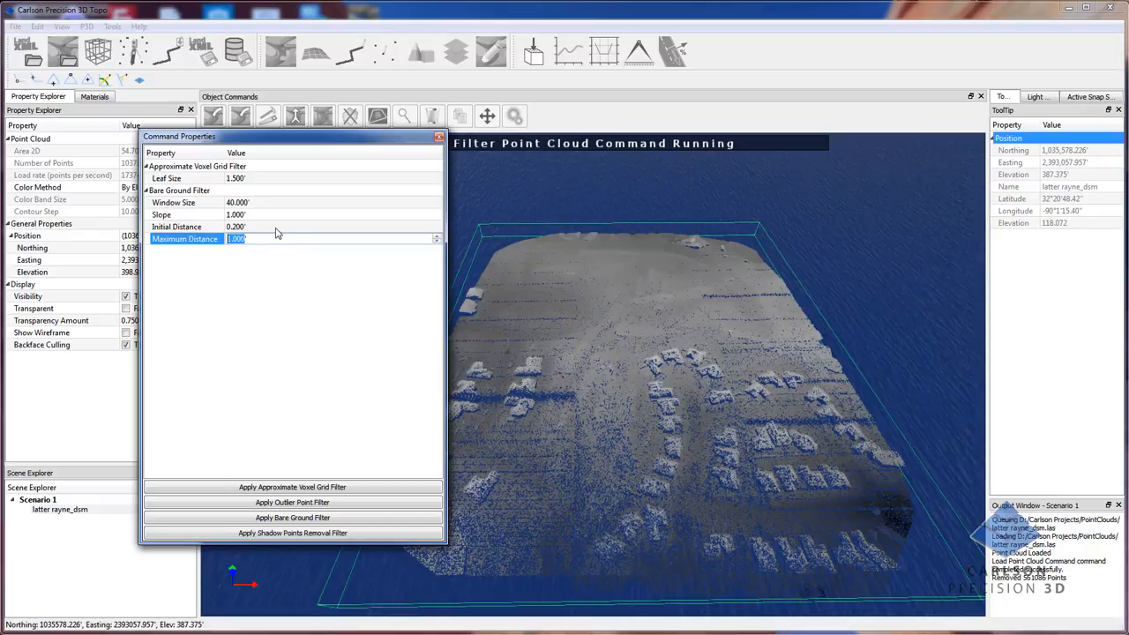
# - Run the bare ground filter with maximum distance 1, removing 300,784 points
pyautogui.click(185, 227)
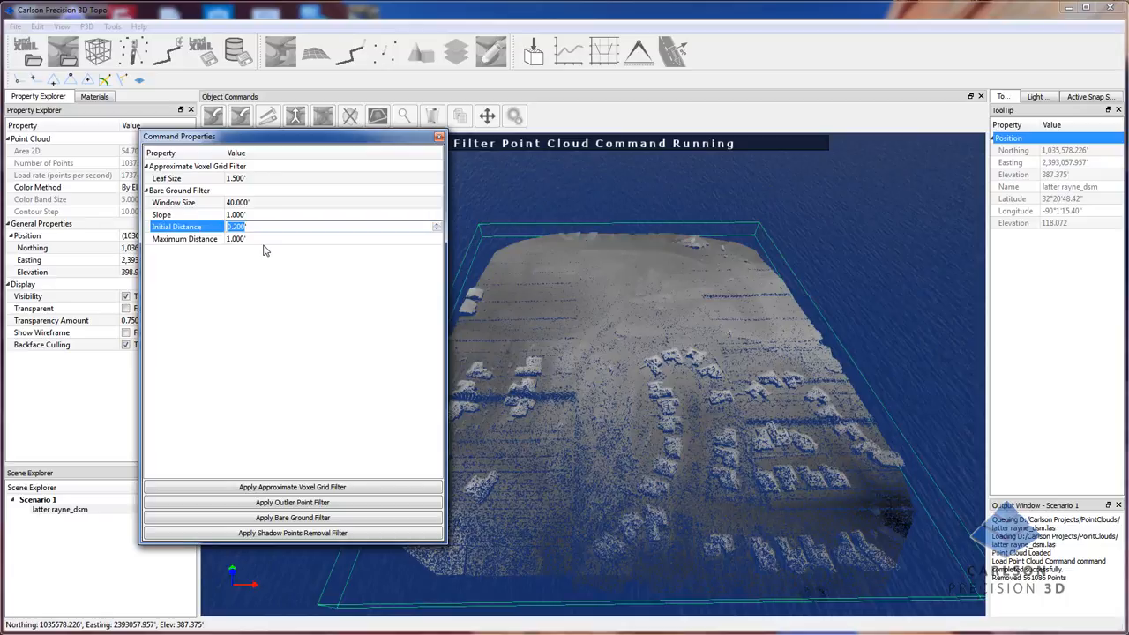
pyautogui.moveTo(267, 299)
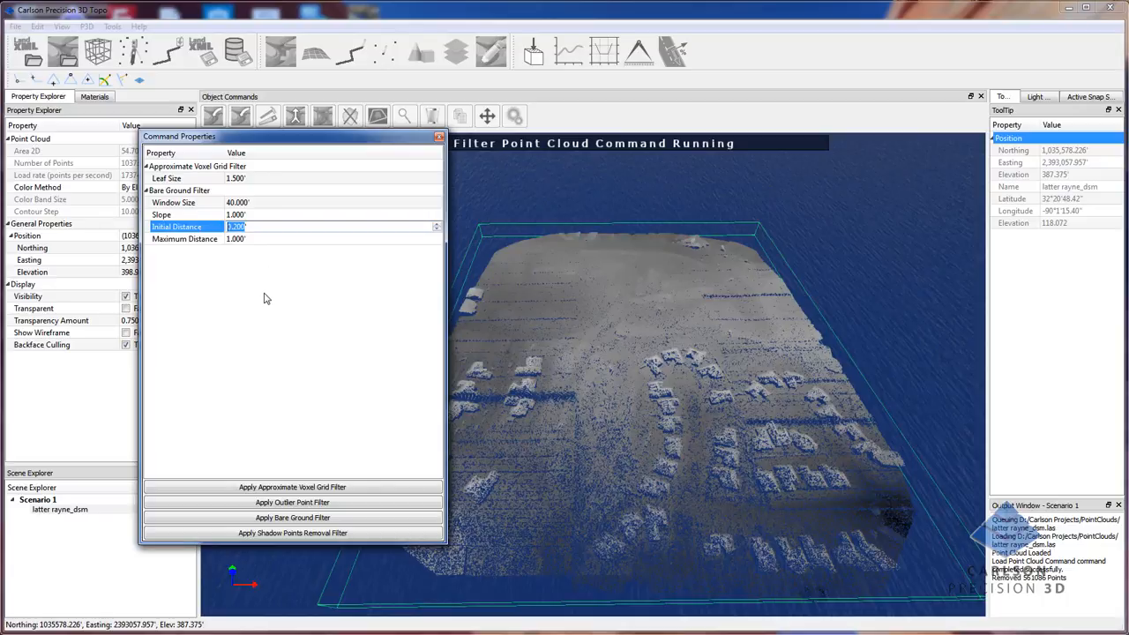
pyautogui.moveTo(261, 260)
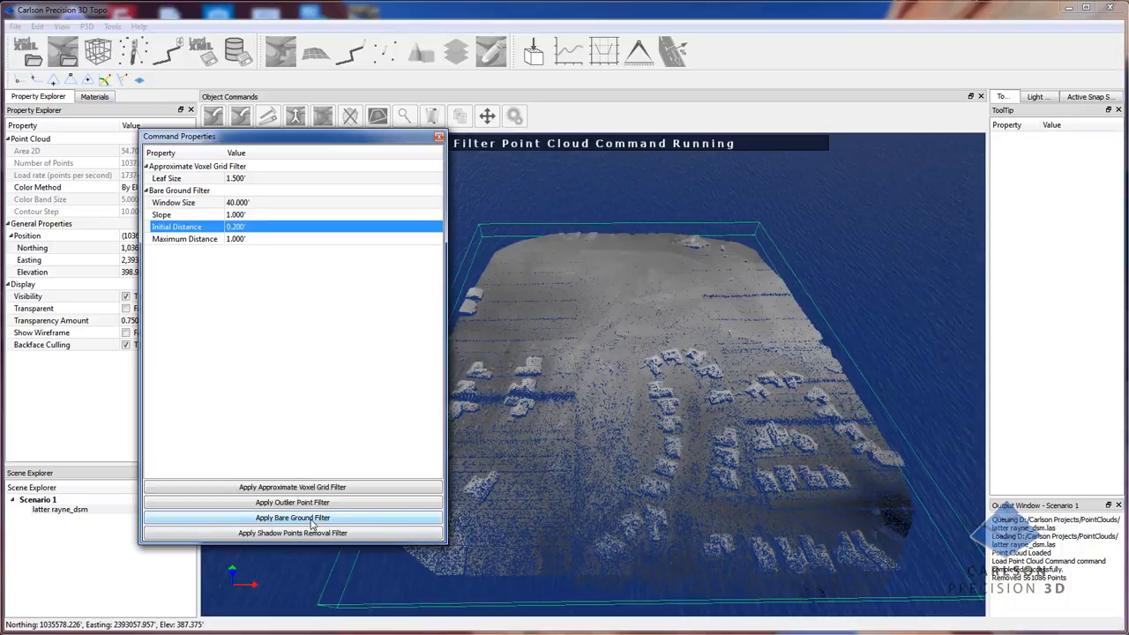
pyautogui.click(292, 517)
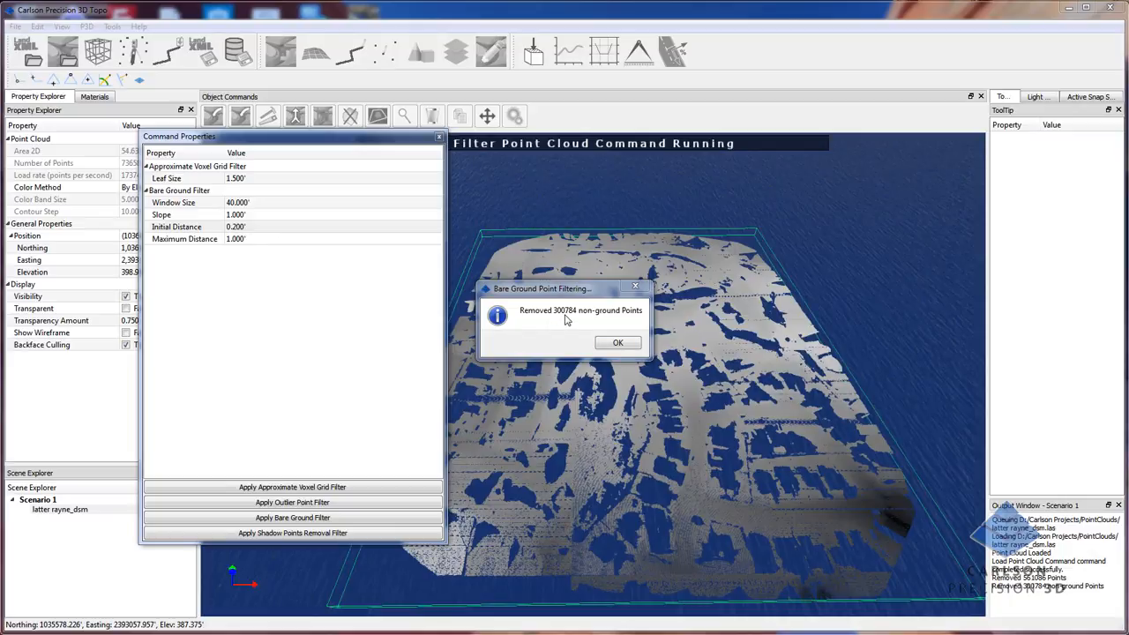
pyautogui.moveTo(614, 328)
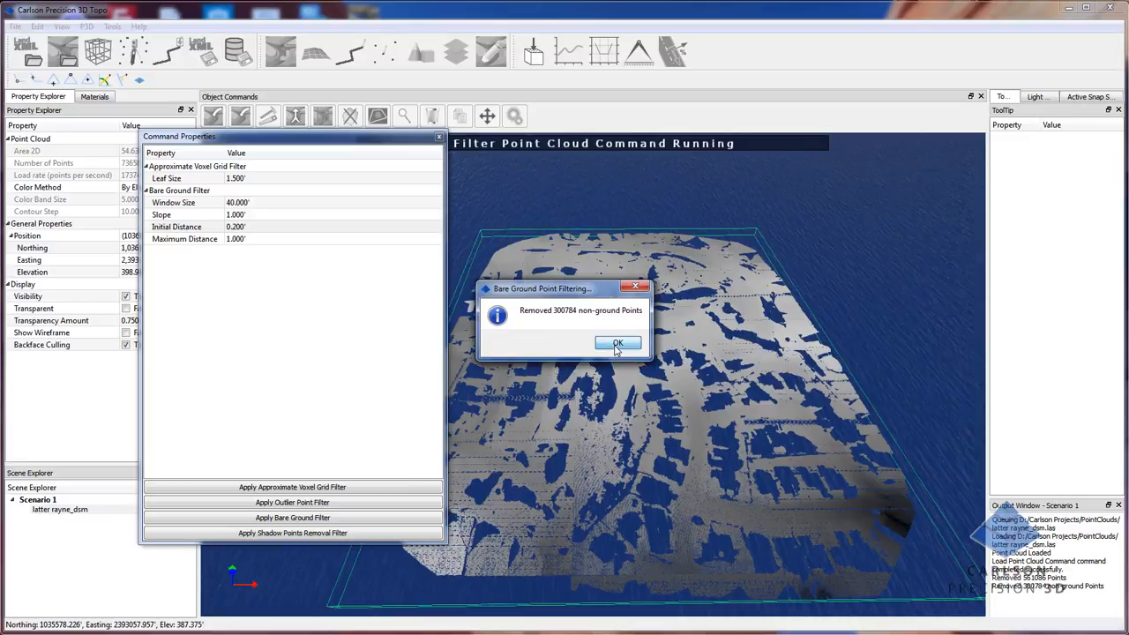
# - Dismiss the removal report and inspect the 736,588-point bare-ground cloud
pyautogui.click(617, 342)
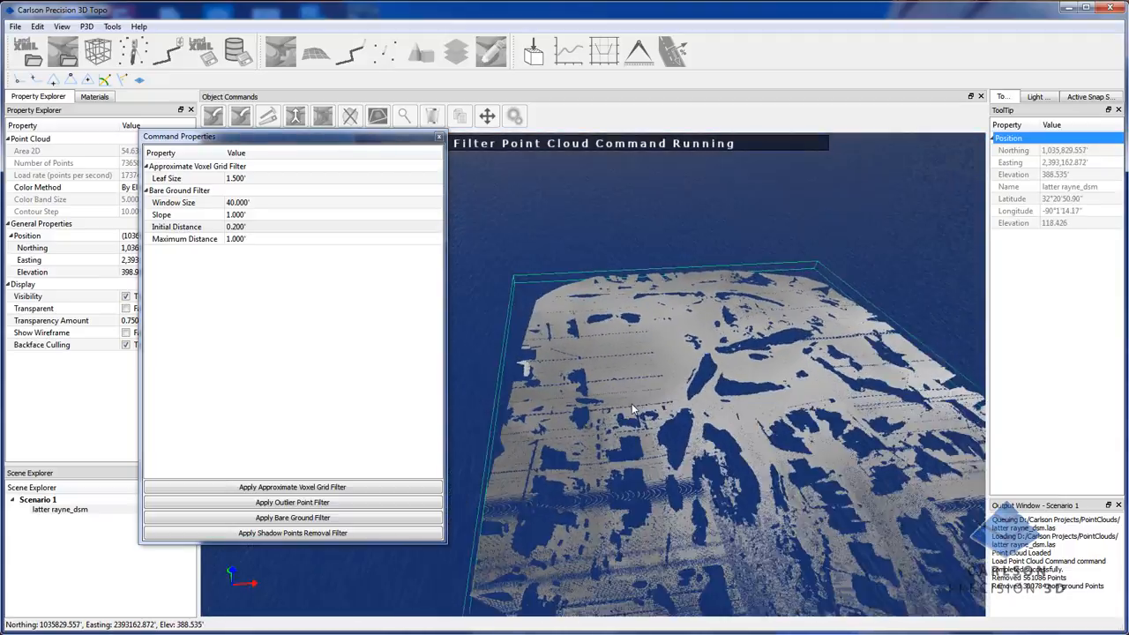
pyautogui.moveTo(635, 405); pyautogui.dragTo(697, 396)
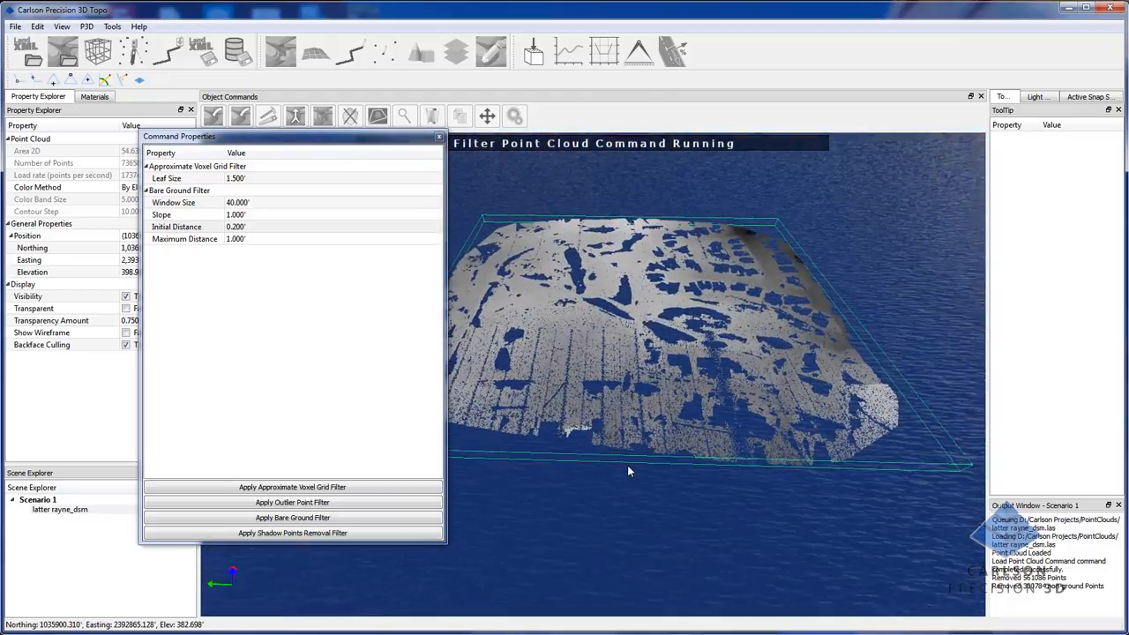
pyautogui.moveTo(630, 471); pyautogui.dragTo(657, 423)
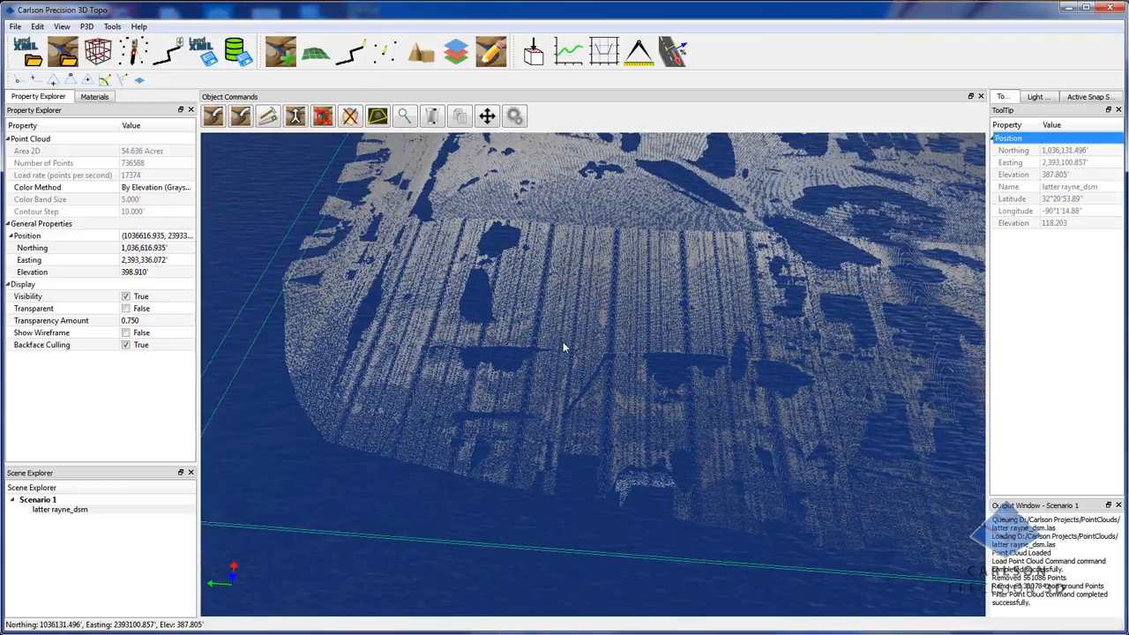
pyautogui.click(322, 115)
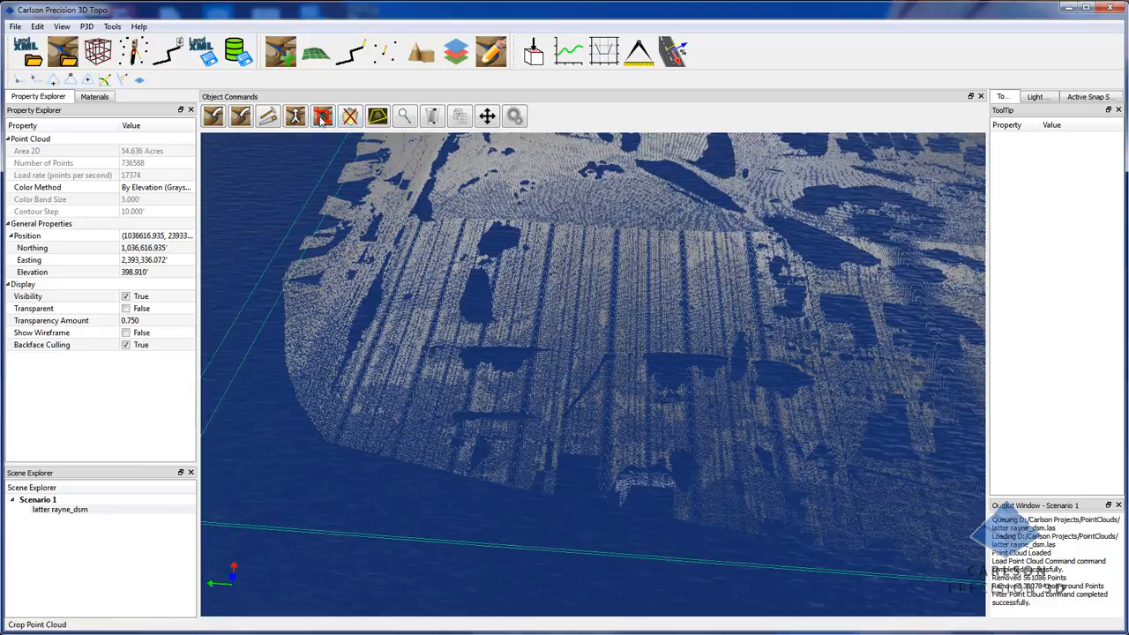
pyautogui.click(322, 116)
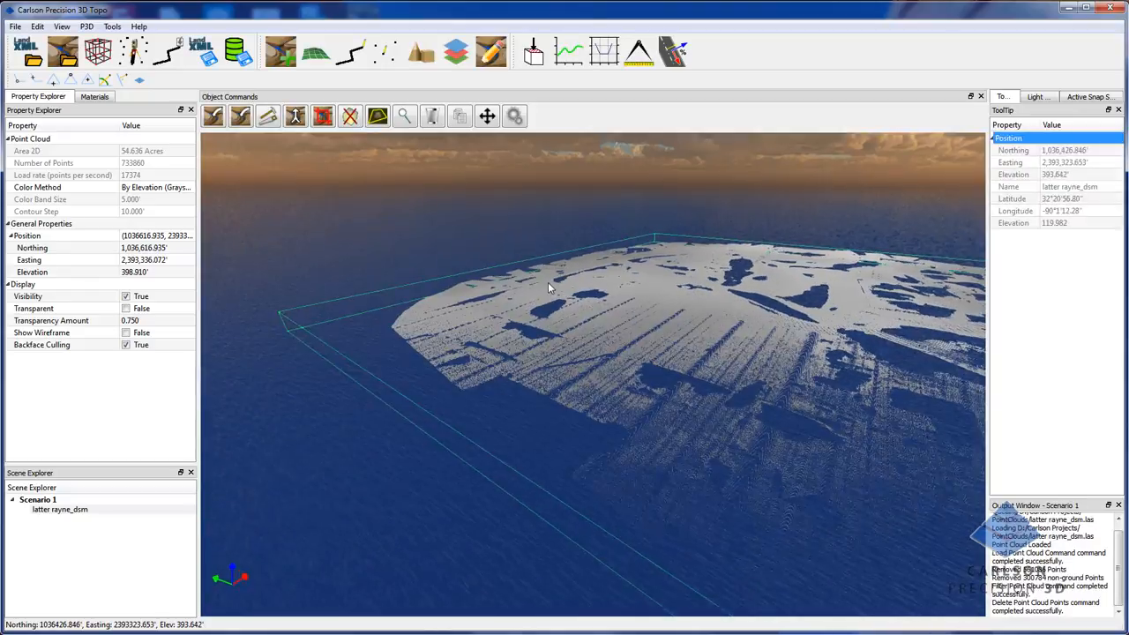
pyautogui.moveTo(547, 291); pyautogui.dragTo(662, 326)
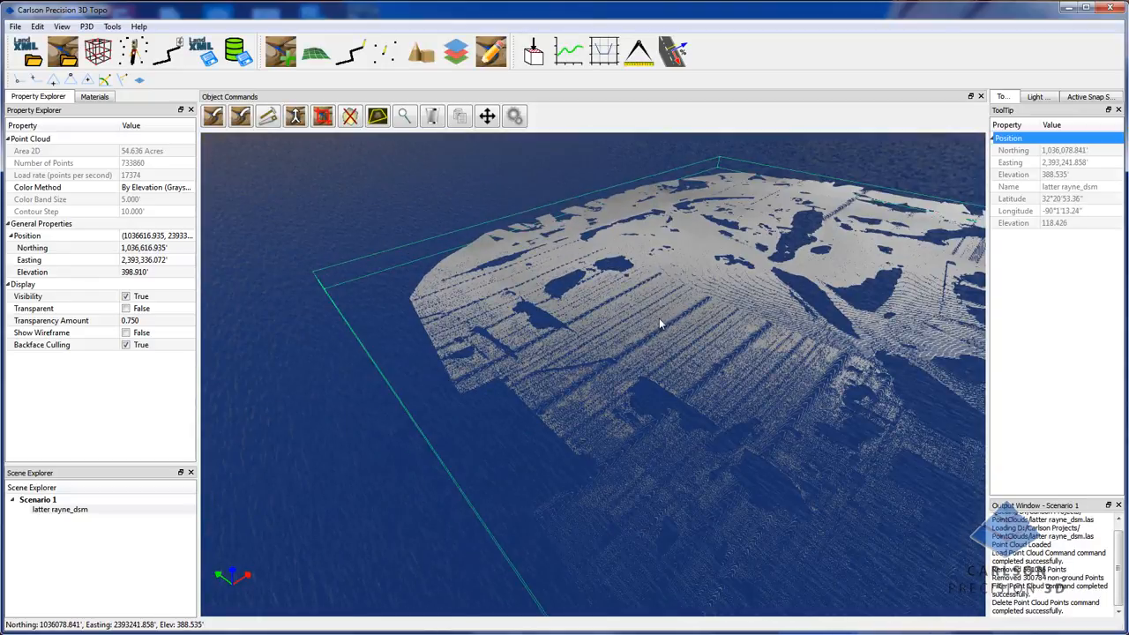
pyautogui.moveTo(662, 327); pyautogui.dragTo(538, 388)
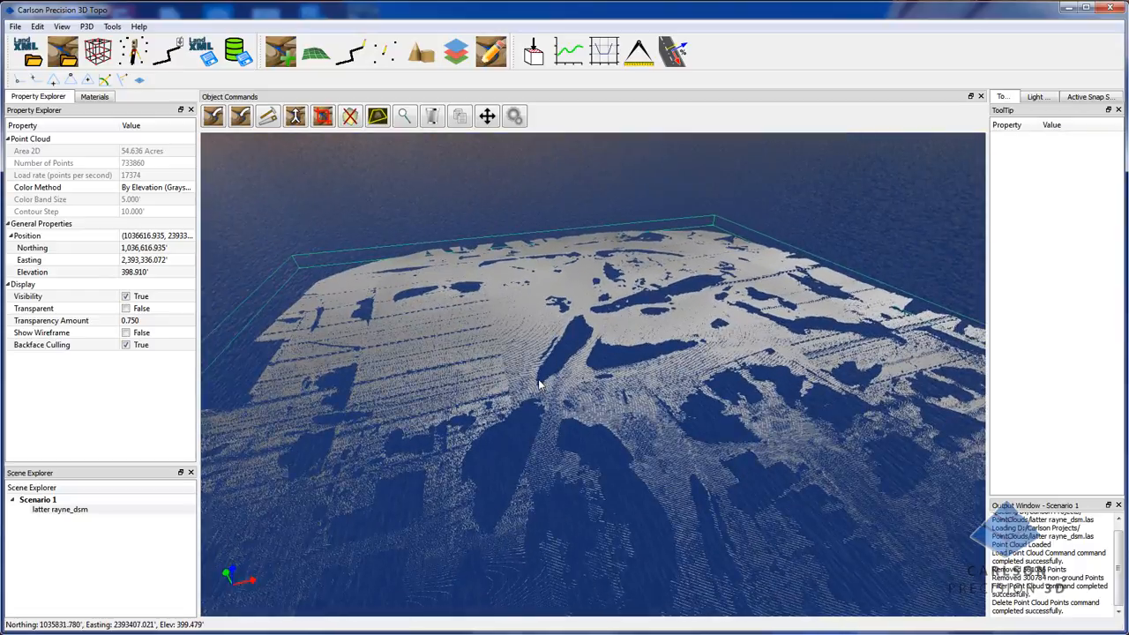
pyautogui.moveTo(564, 397); pyautogui.dragTo(564, 344)
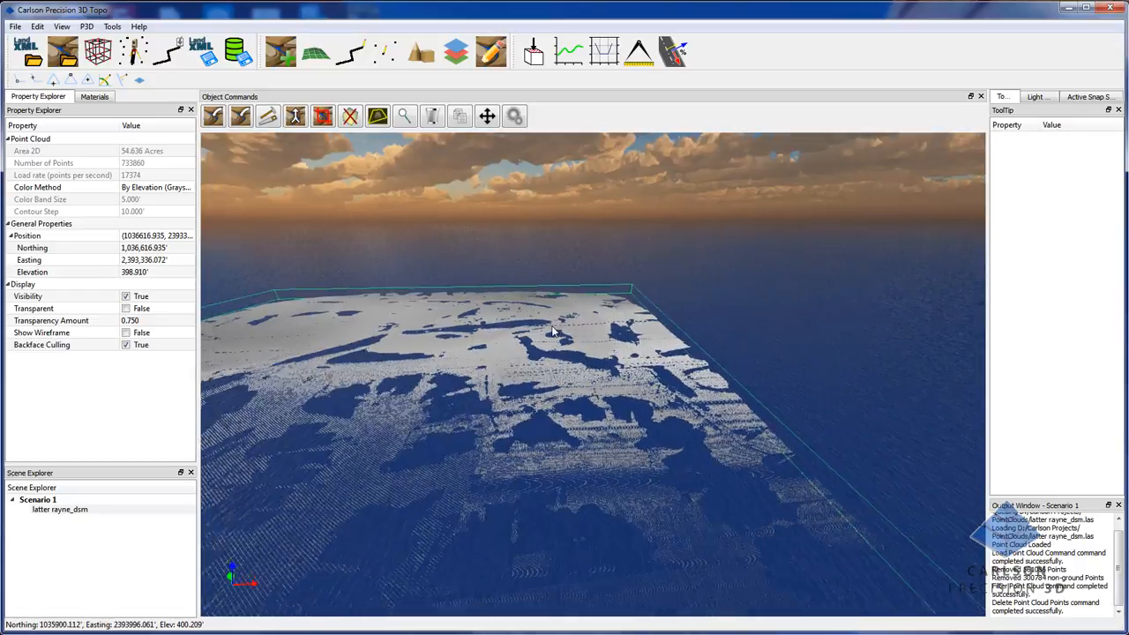
pyautogui.moveTo(551, 330); pyautogui.dragTo(595, 494)
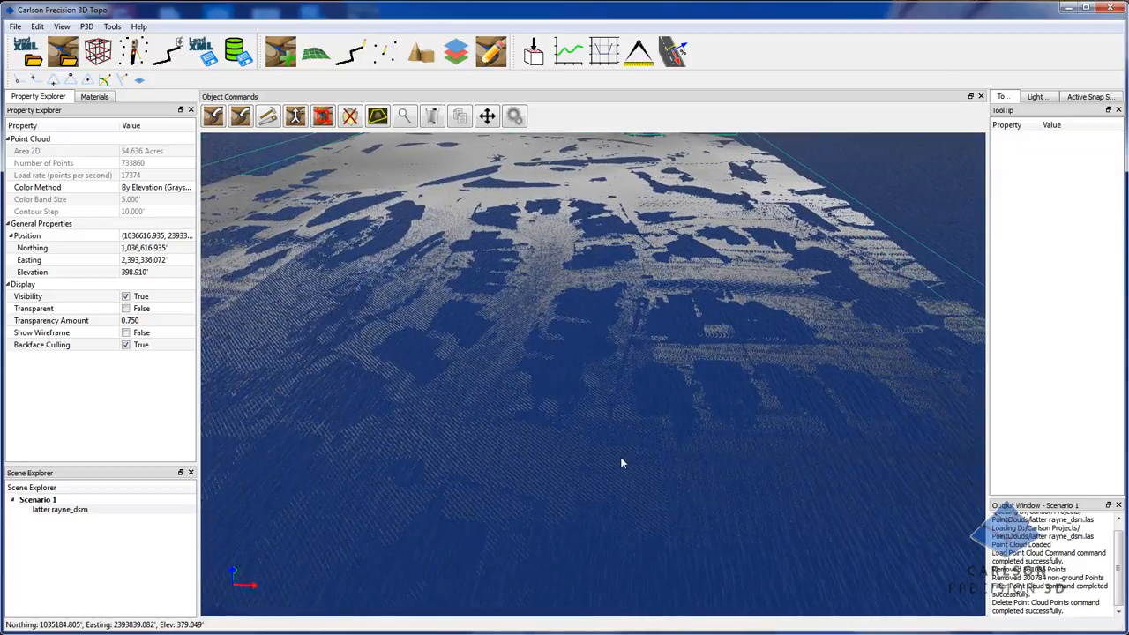
pyautogui.moveTo(622, 463); pyautogui.dragTo(453, 291)
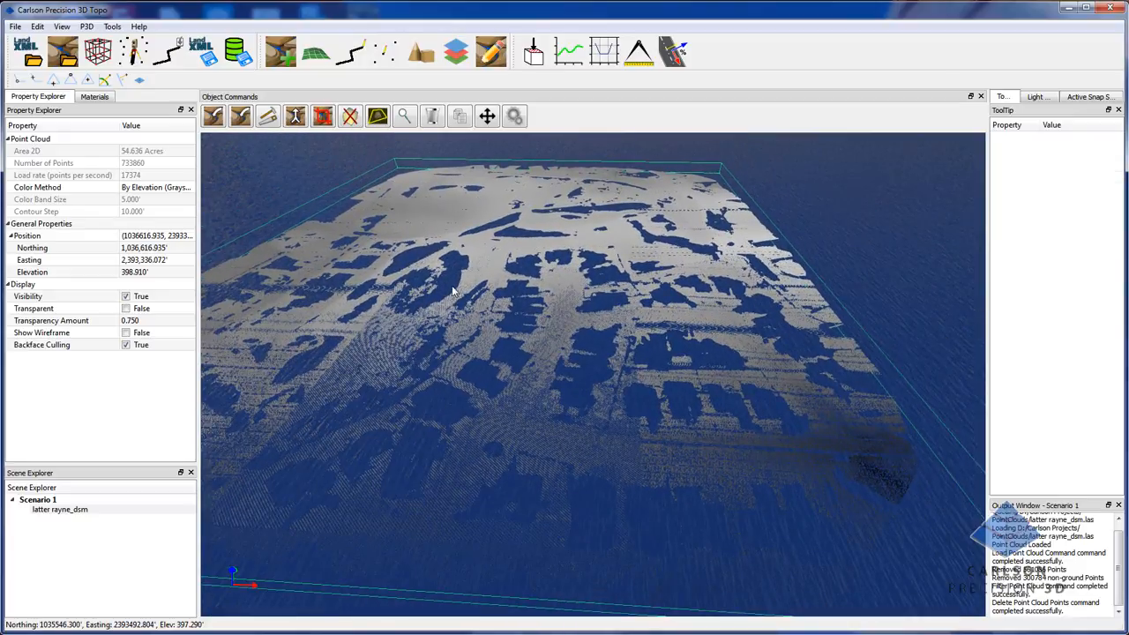
# - Run the outlier point filter, removing 114,467 points from the cloud
pyautogui.click(269, 116)
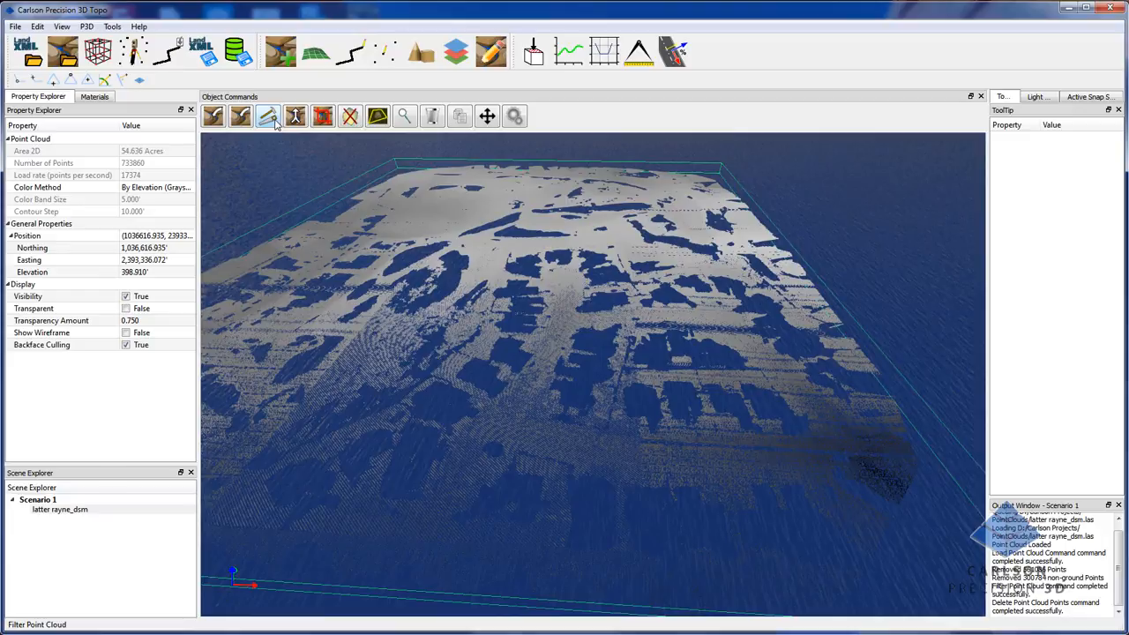
pyautogui.click(268, 115)
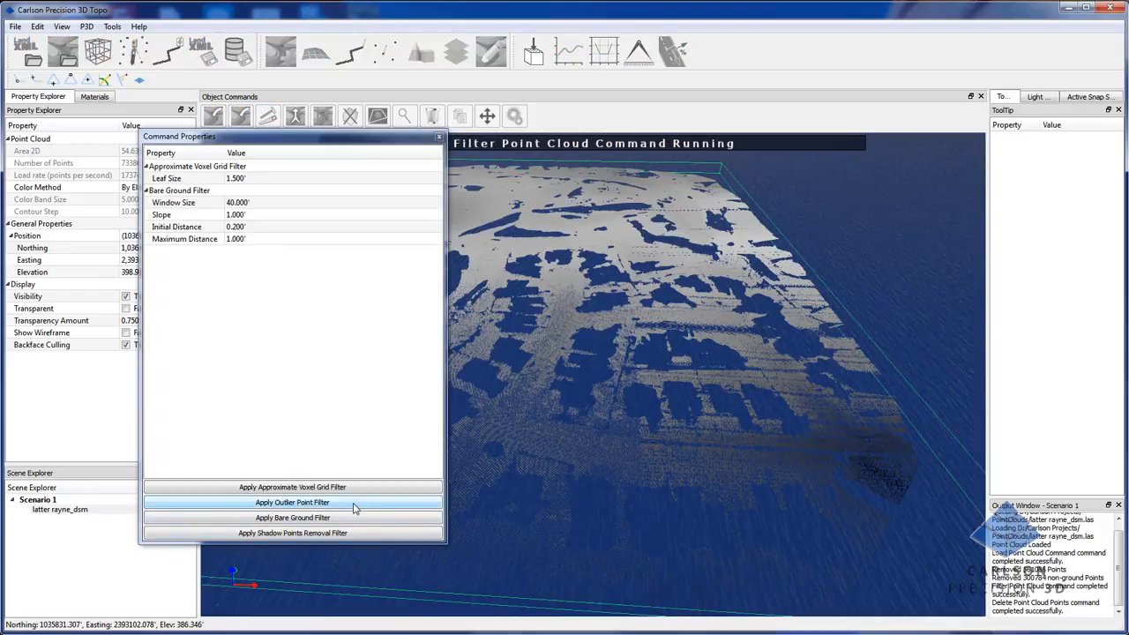
pyautogui.click(292, 502)
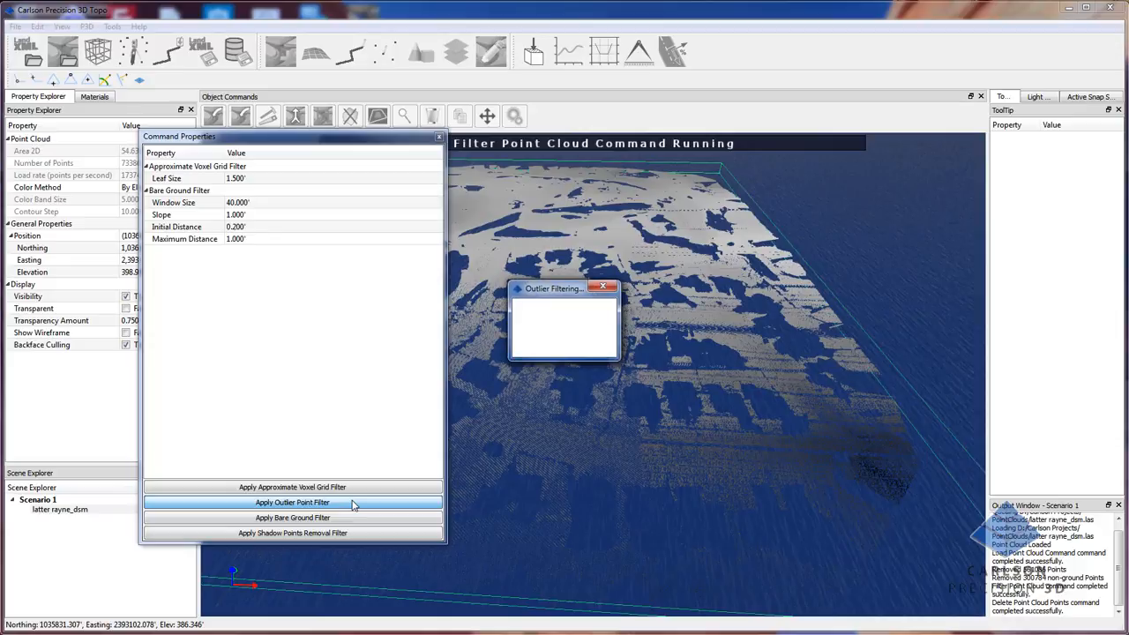
pyautogui.click(292, 502)
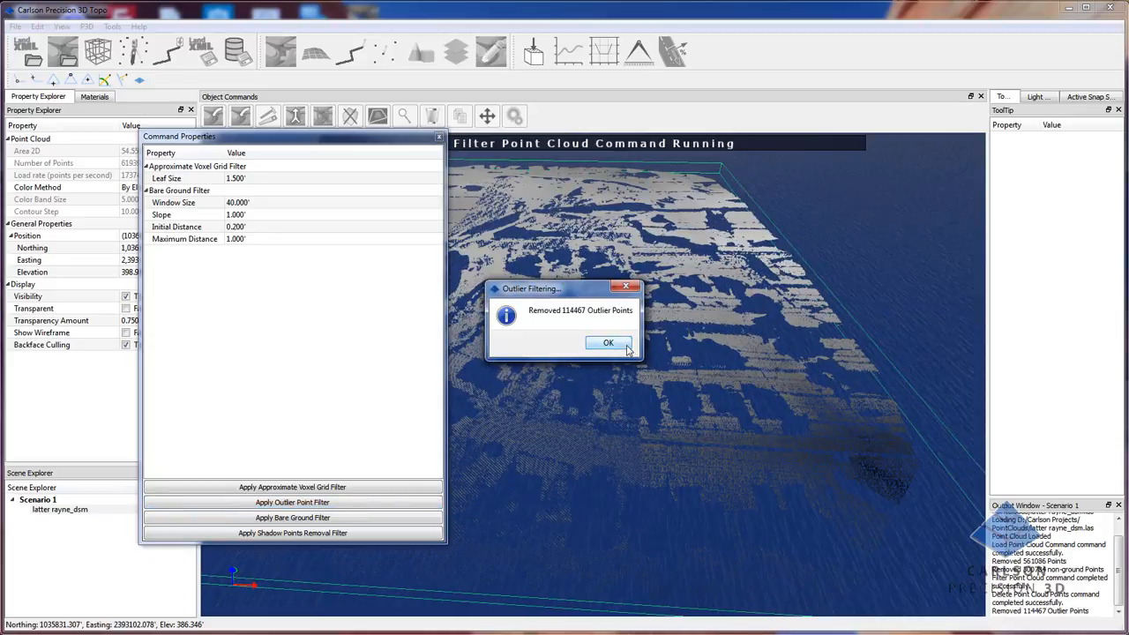
pyautogui.click(608, 342)
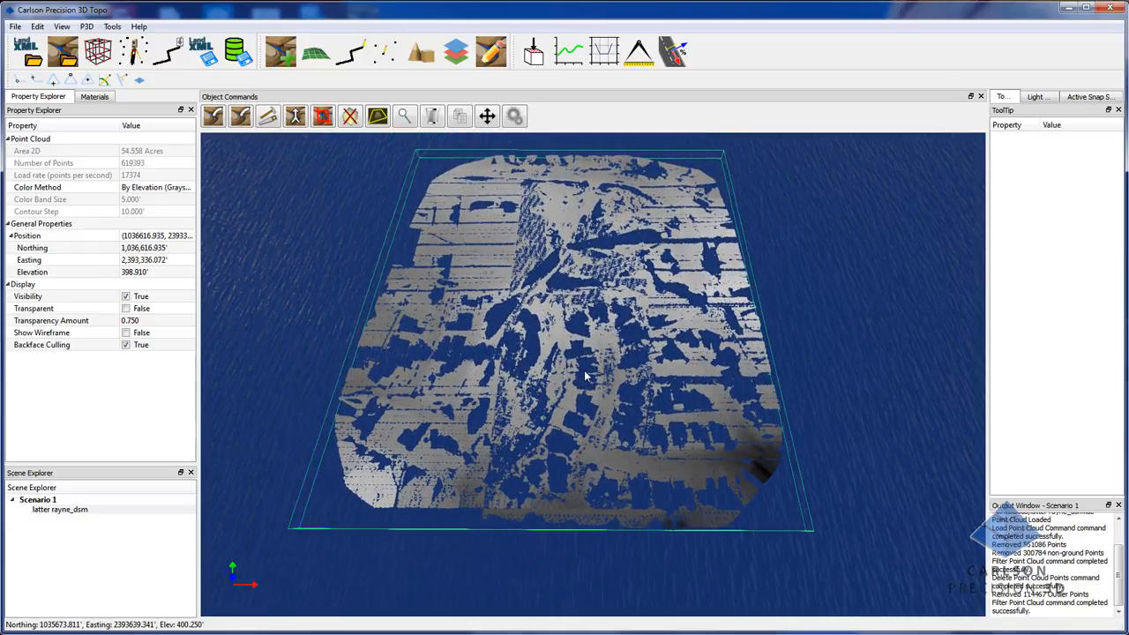
pyautogui.moveTo(648, 238)
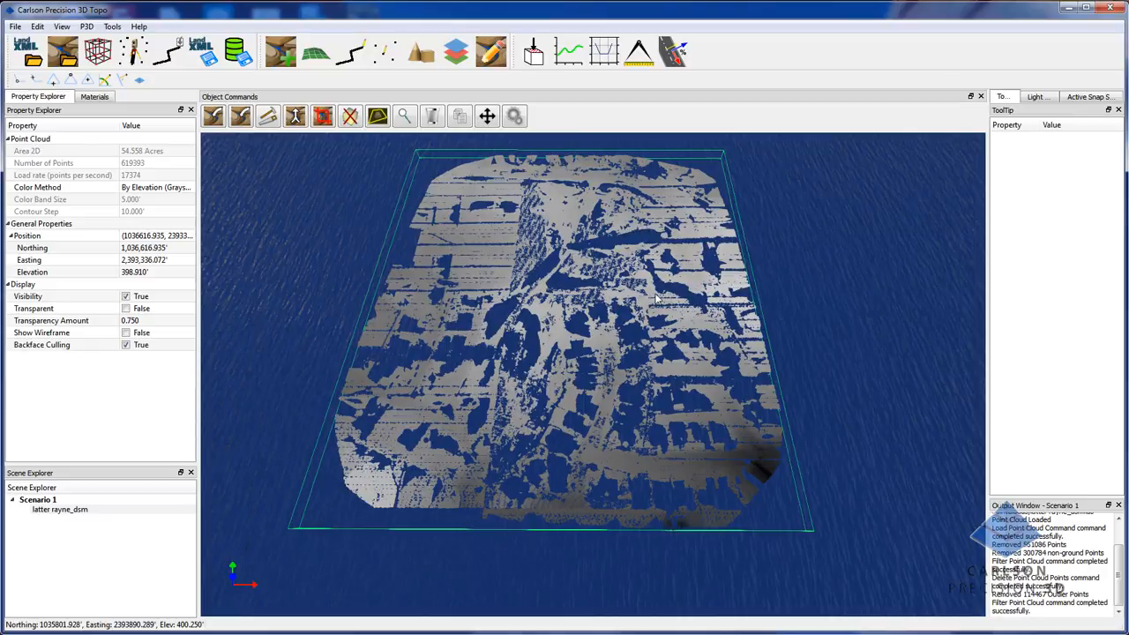
pyautogui.moveTo(591, 324)
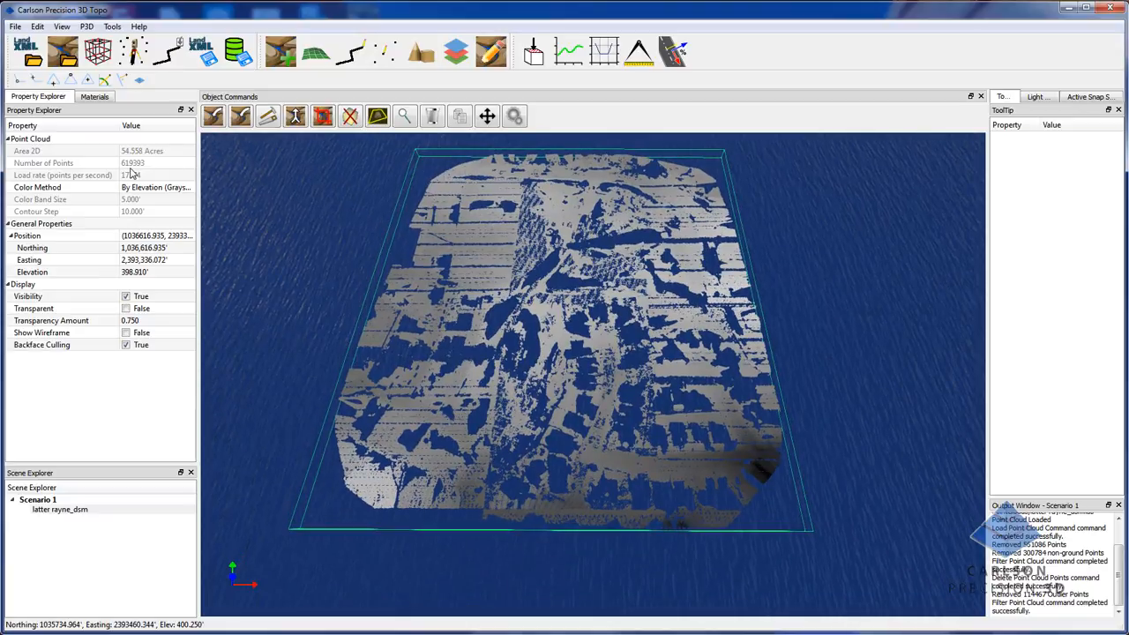
pyautogui.moveTo(618, 342)
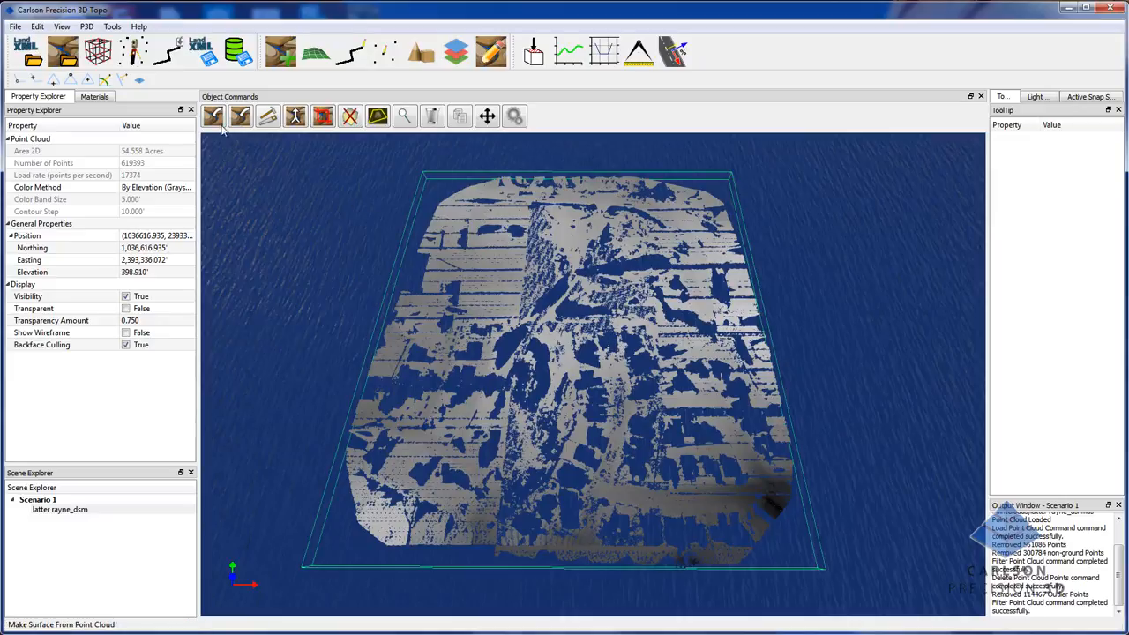
# - Create a TIN surface from the point cloud using Slight Simplification of the points
pyautogui.click(213, 116)
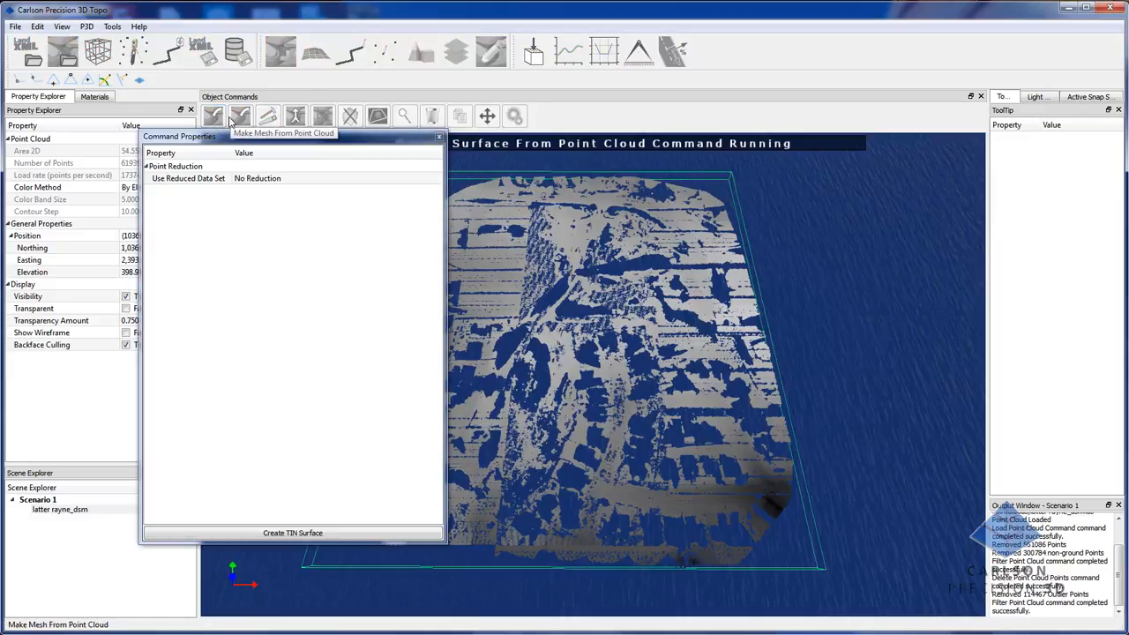
pyautogui.moveTo(286, 185)
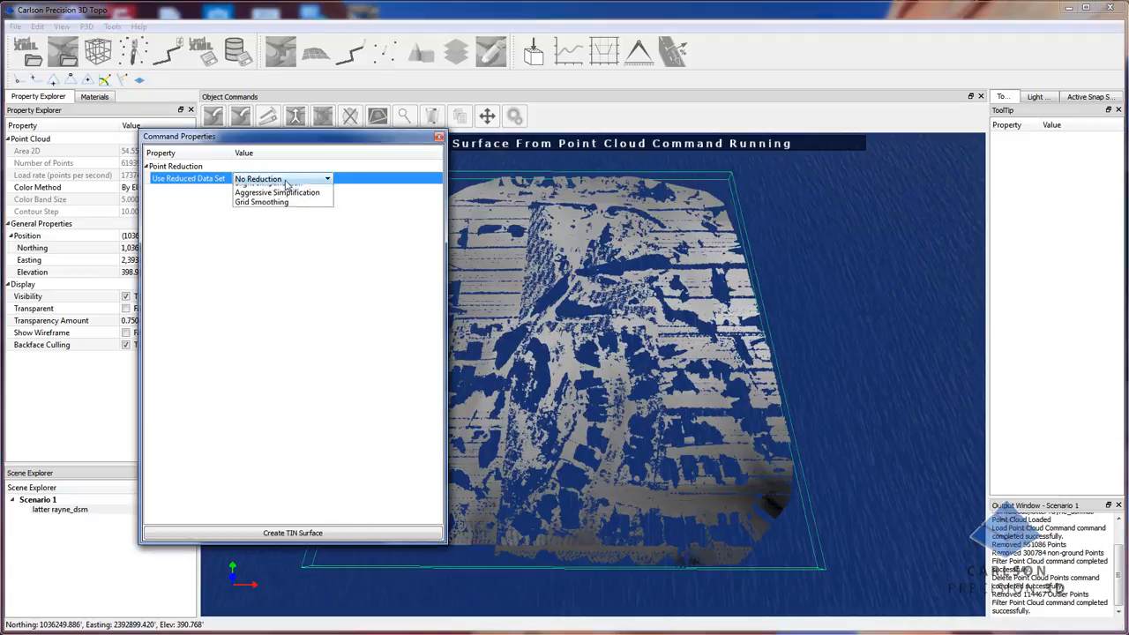
pyautogui.click(269, 185)
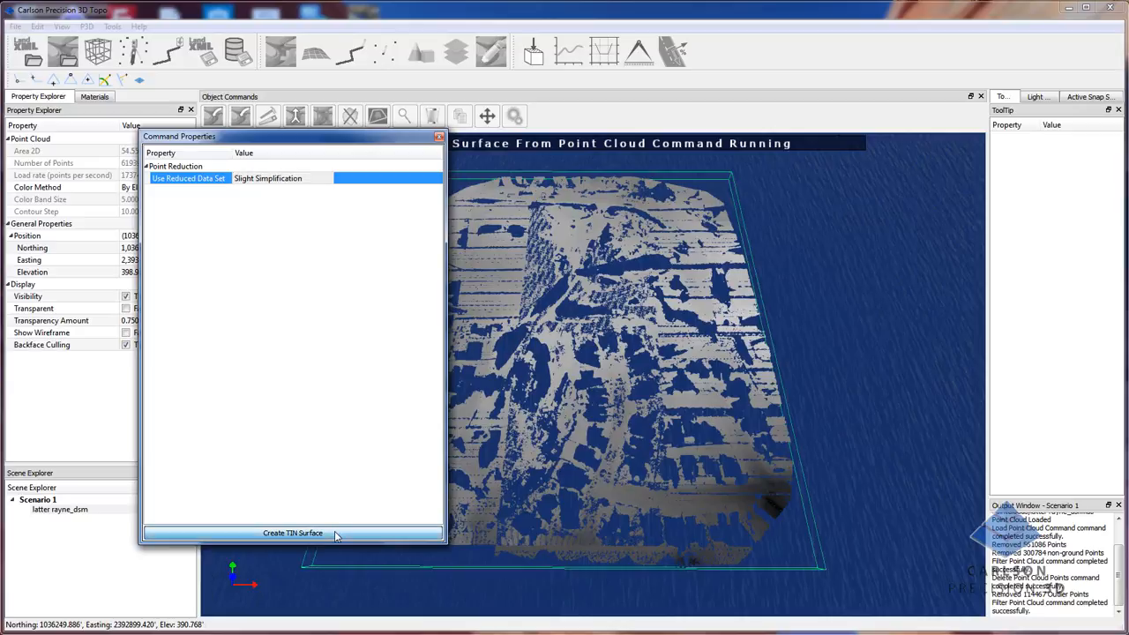
pyautogui.click(292, 532)
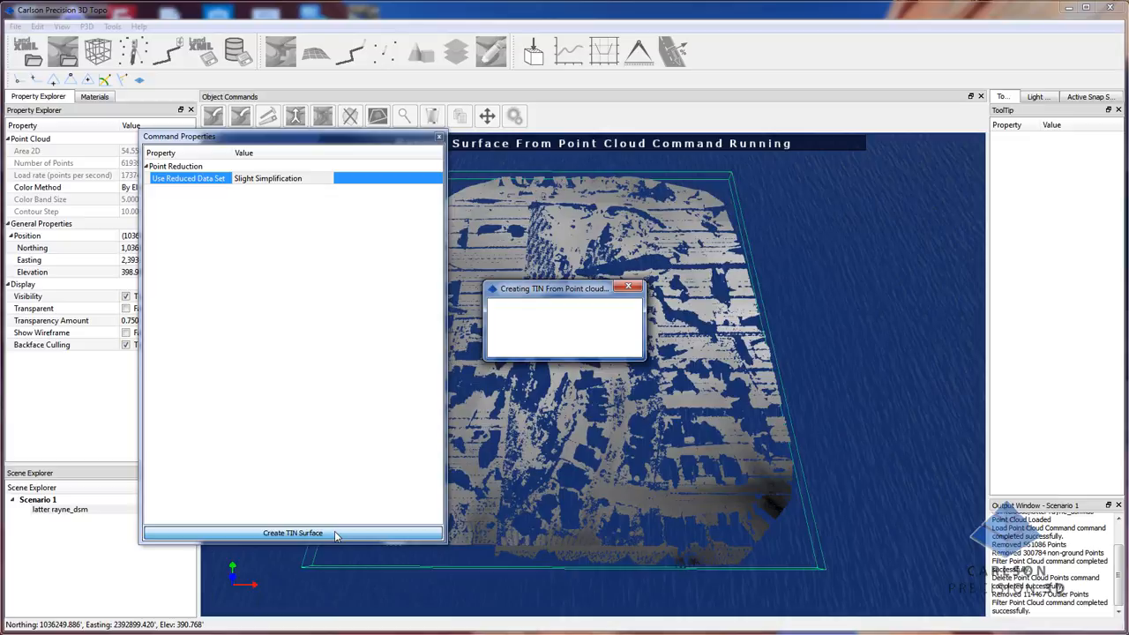
# - Hide the point cloud and bring up the Materials library for texturing the surface
pyautogui.click(292, 533)
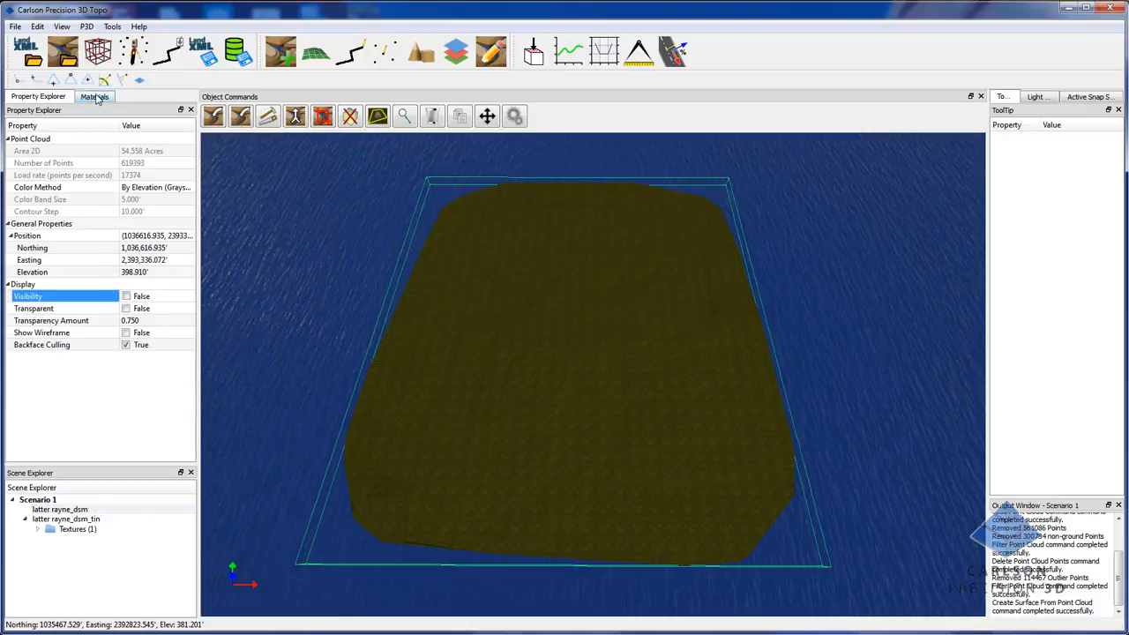
pyautogui.click(94, 96)
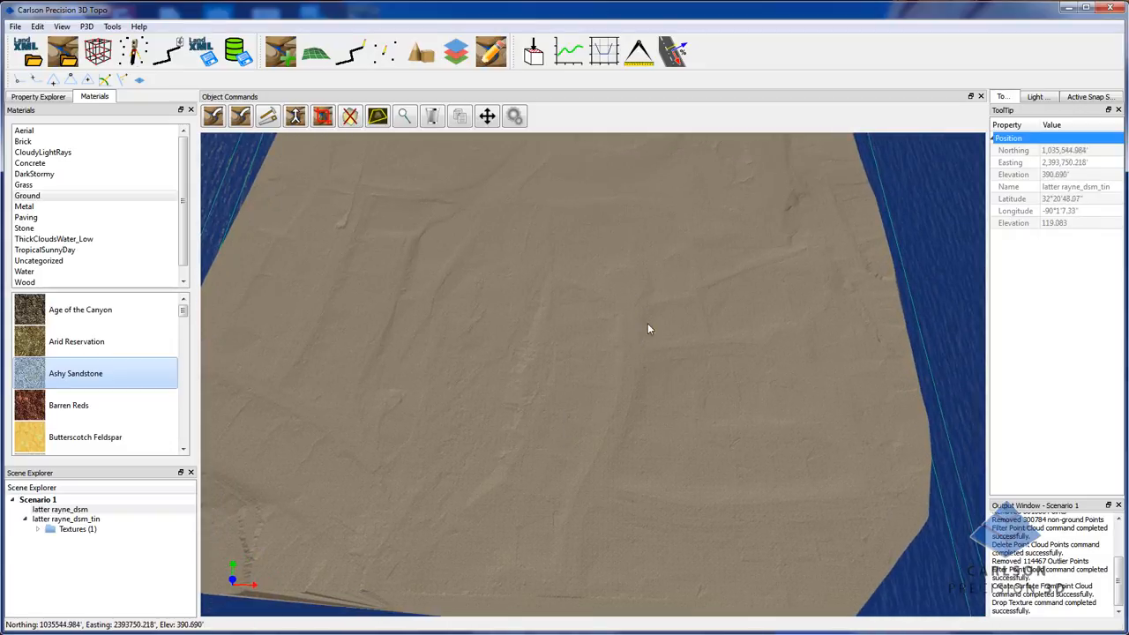
pyautogui.moveTo(618, 479)
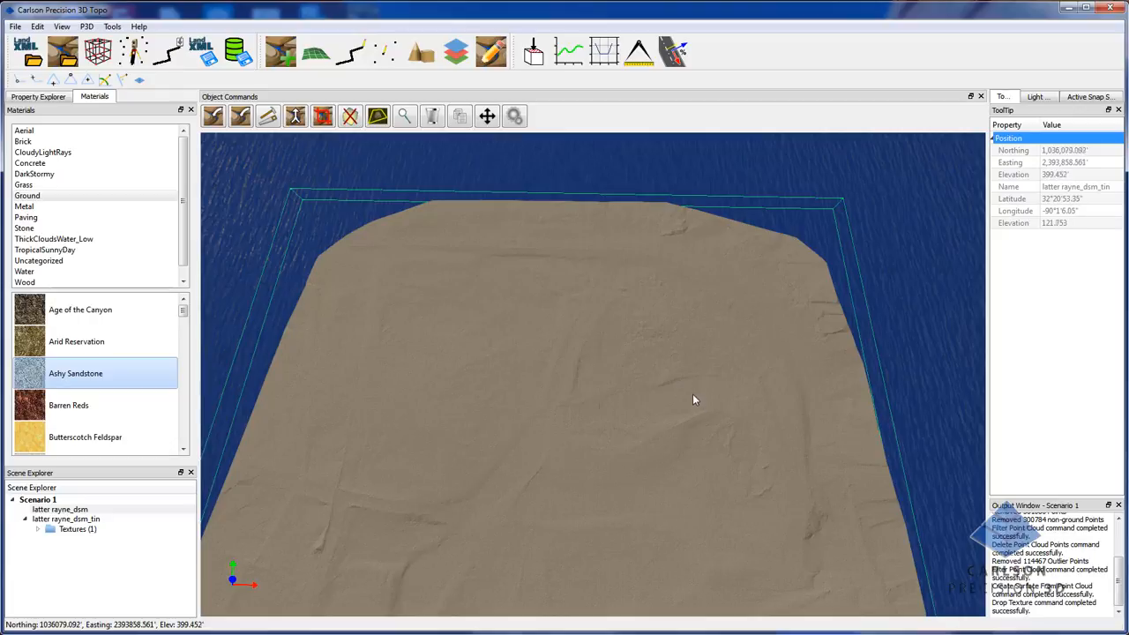
pyautogui.moveTo(701, 424)
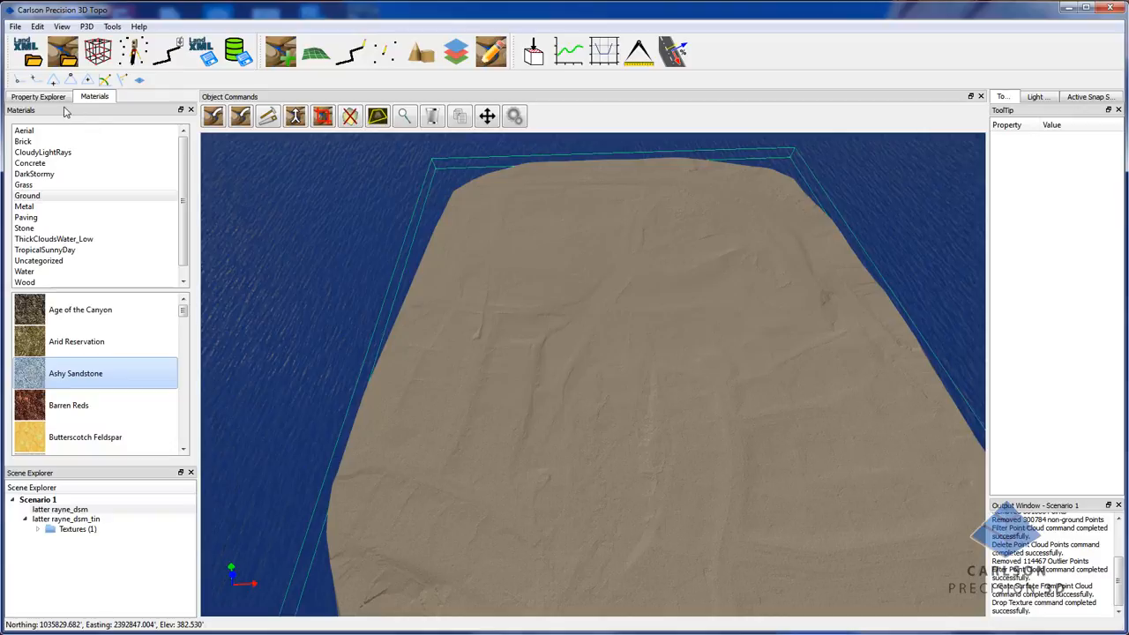
# - Turn on Show Contours for latter rayne_dsm_tin in the Property Explorer
pyautogui.click(37, 96)
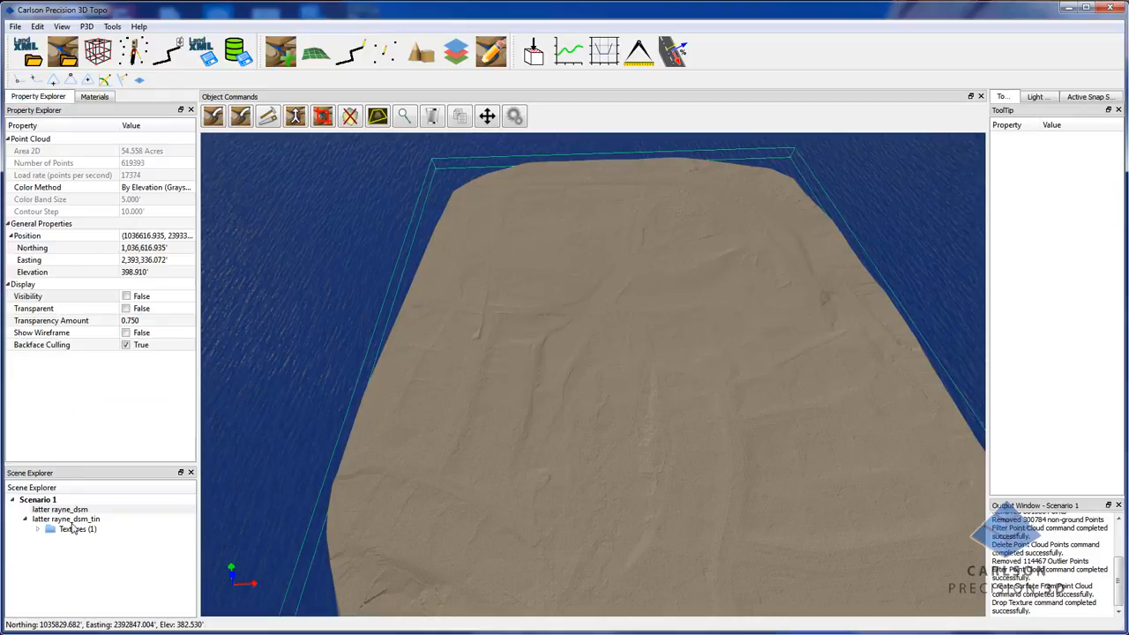
pyautogui.click(67, 518)
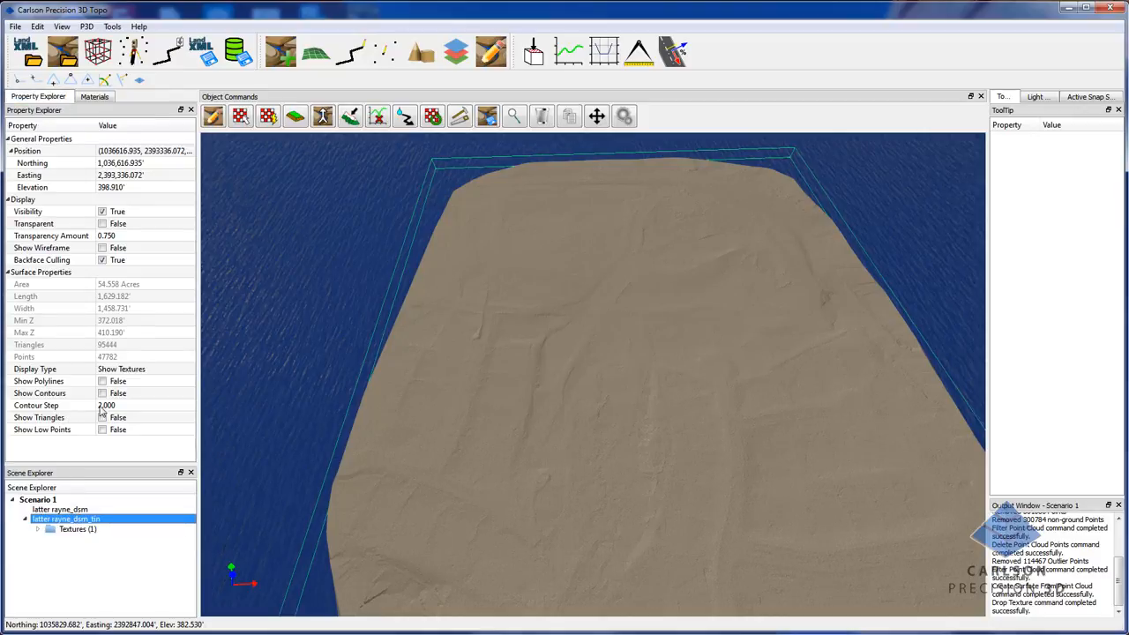
pyautogui.click(102, 393)
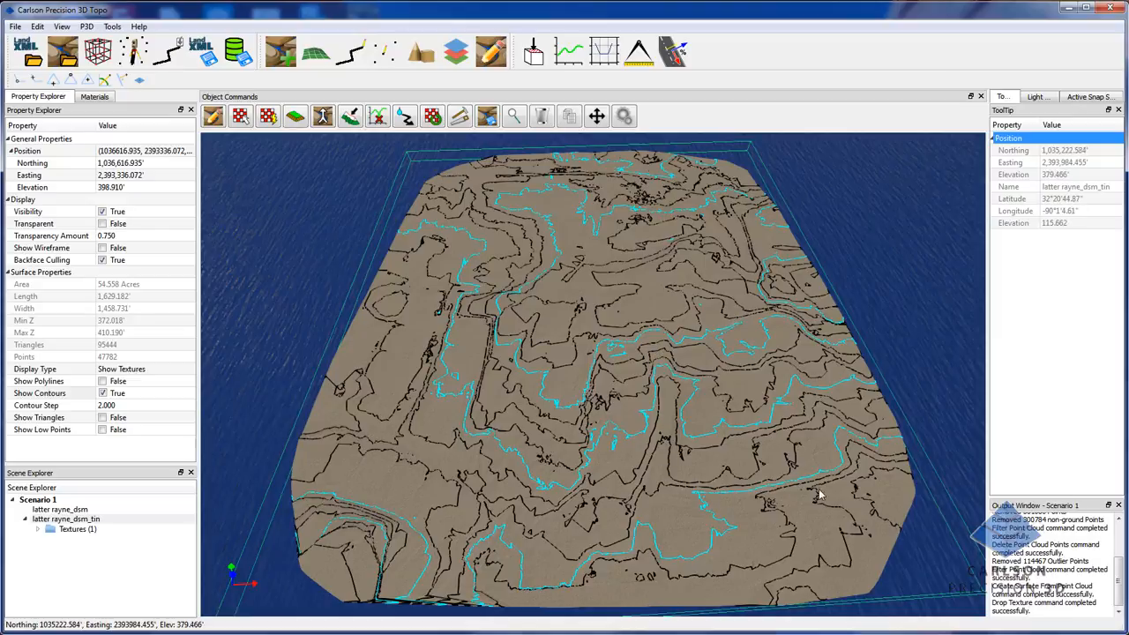
pyautogui.moveTo(565, 357)
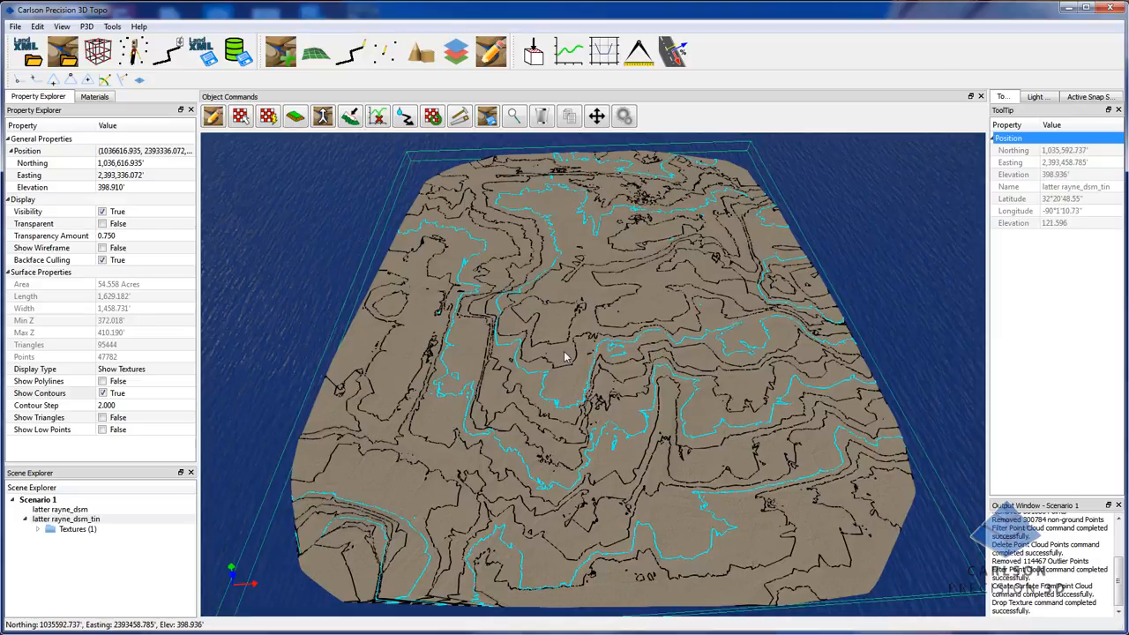